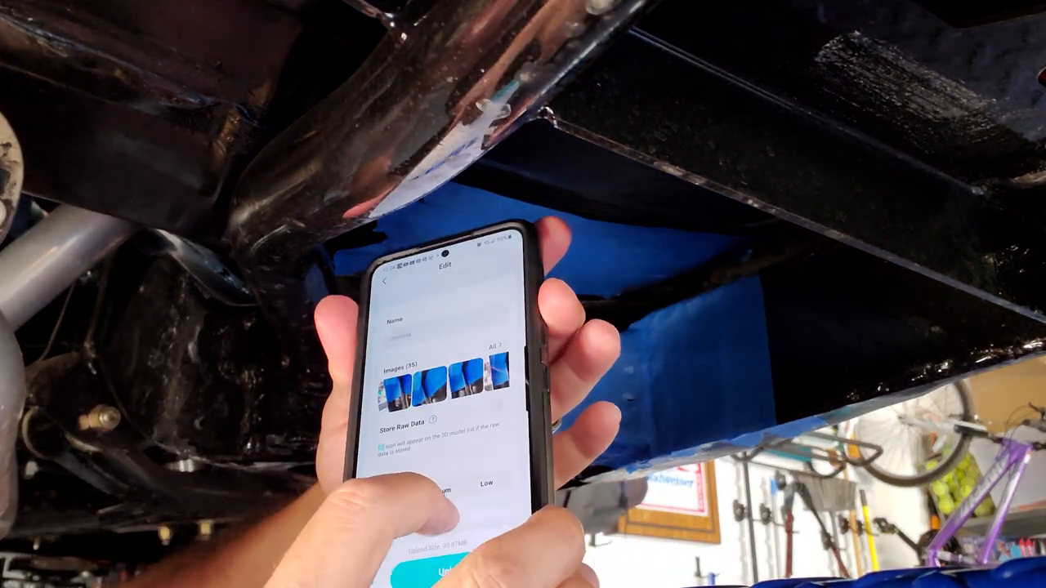
Show the Large Arm's master sketch dimensions, then exit the sketch.
{"action": "scroll", "scroll_direction": "down", "scroll_amount": 3}
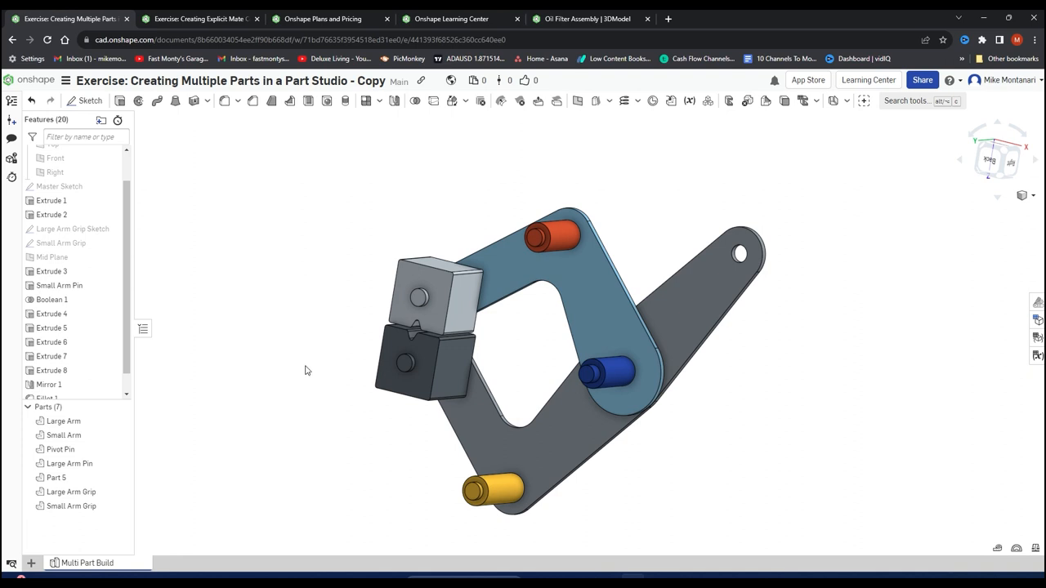
{"action": "mouse_move", "coordinate": [301, 420]}
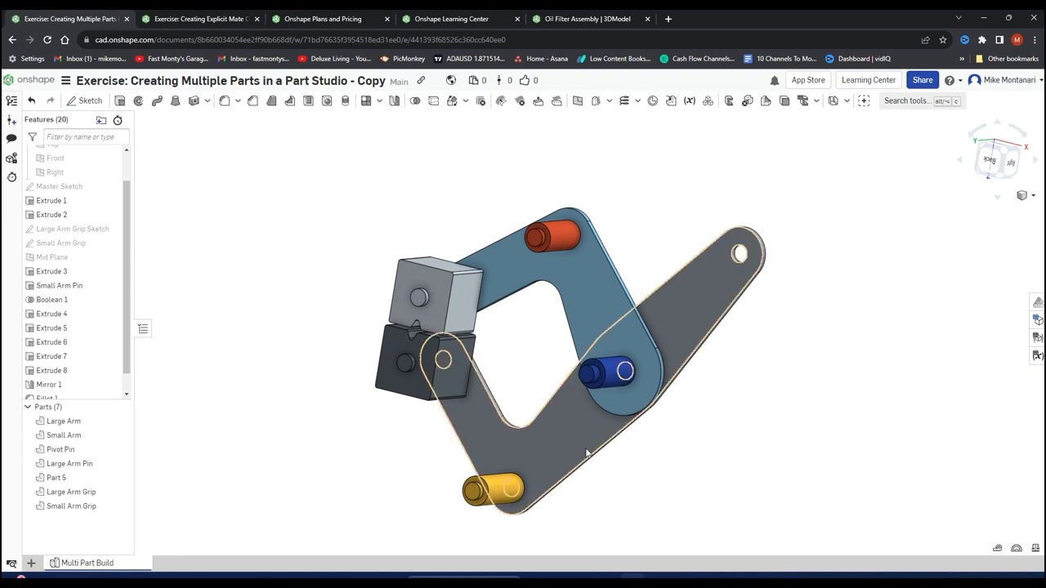
{"action": "left_click", "coordinate": [51, 199]}
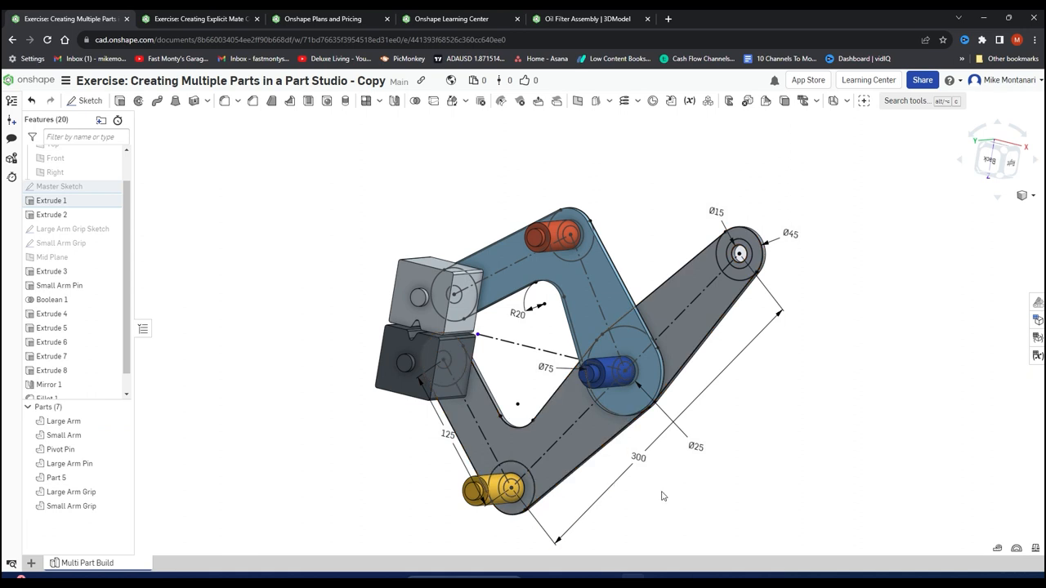
{"action": "left_click", "coordinate": [637, 457]}
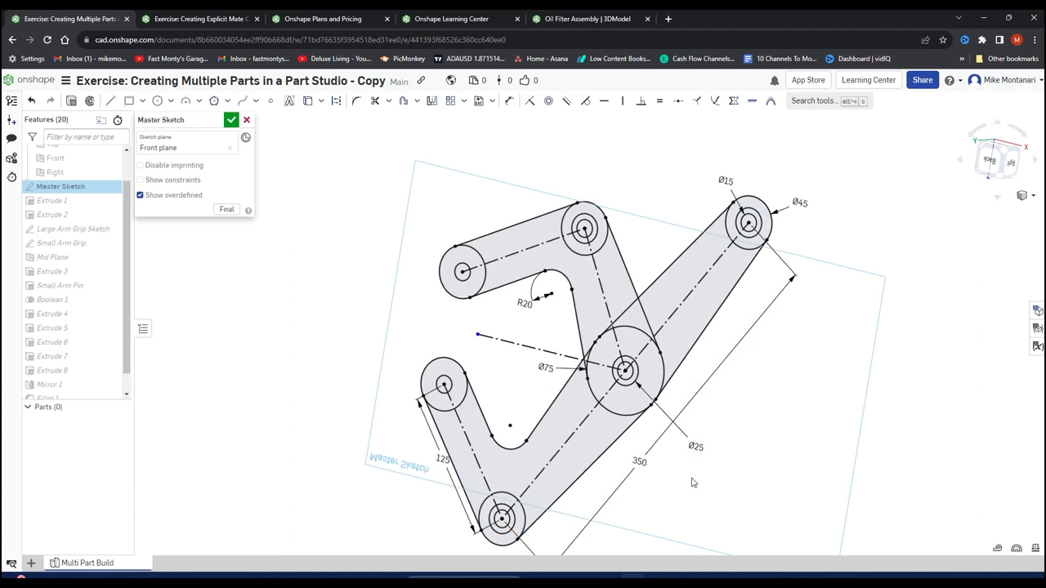
{"action": "left_click", "coordinate": [232, 119]}
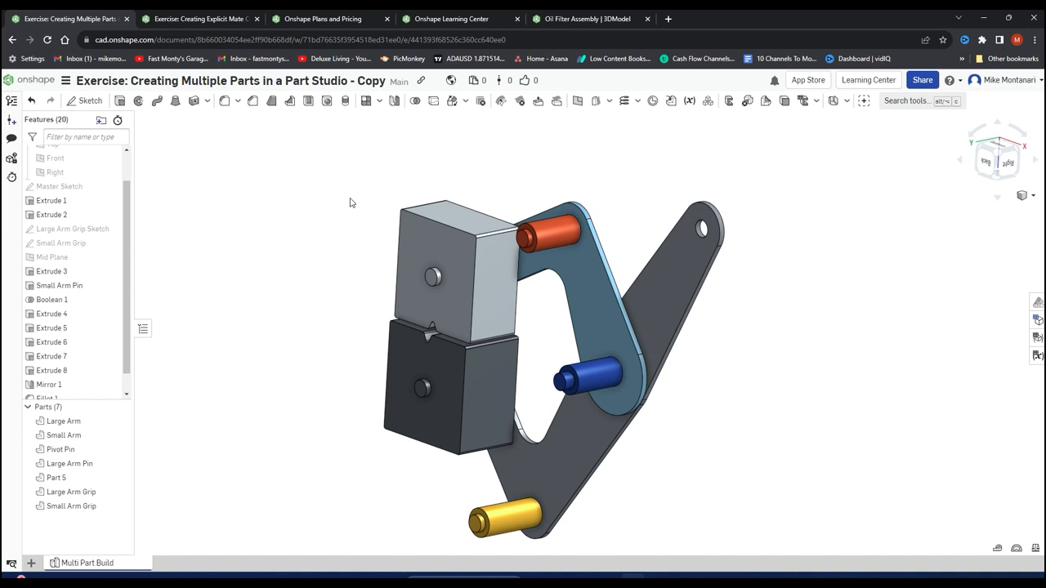
Switch to the Creating Explicit Mate Connectors exercise showing the toggle clamp assembly.
{"action": "left_click", "coordinate": [199, 18]}
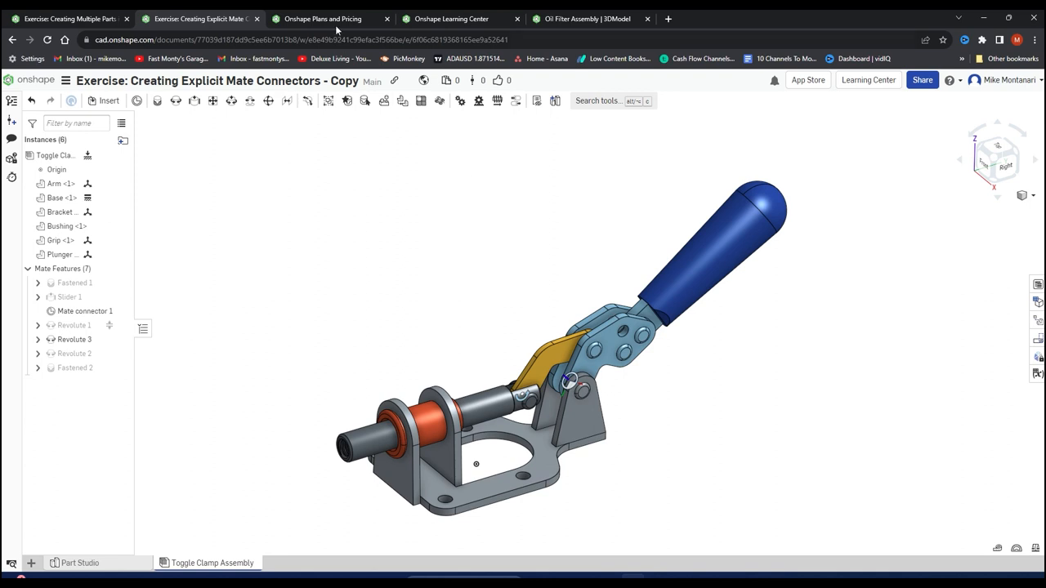
Review Onshape's plans and pricing page, then show the Learning Center courses page.
{"action": "left_click", "coordinate": [324, 18]}
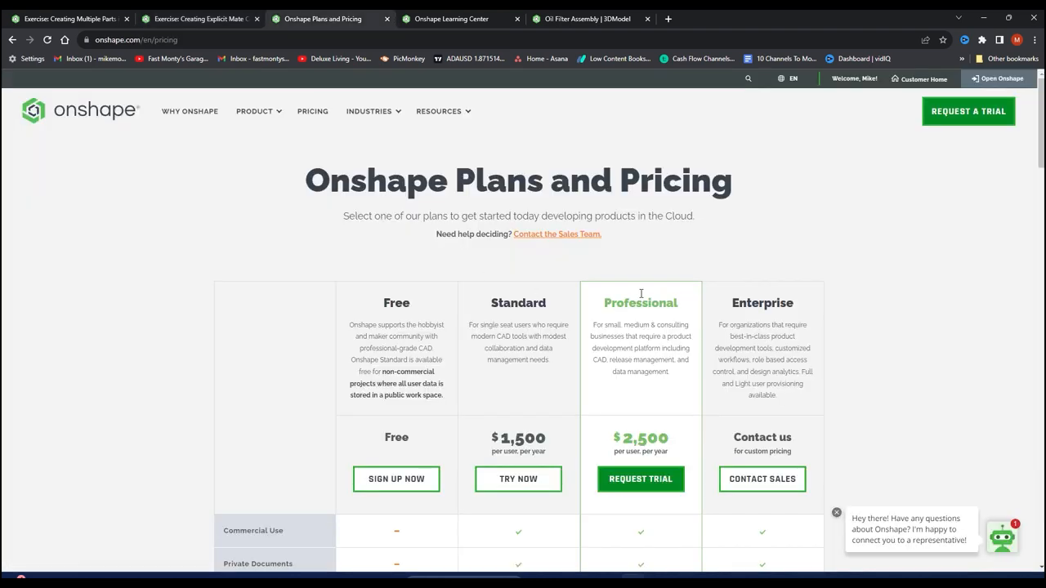
{"action": "mouse_move", "coordinate": [389, 213]}
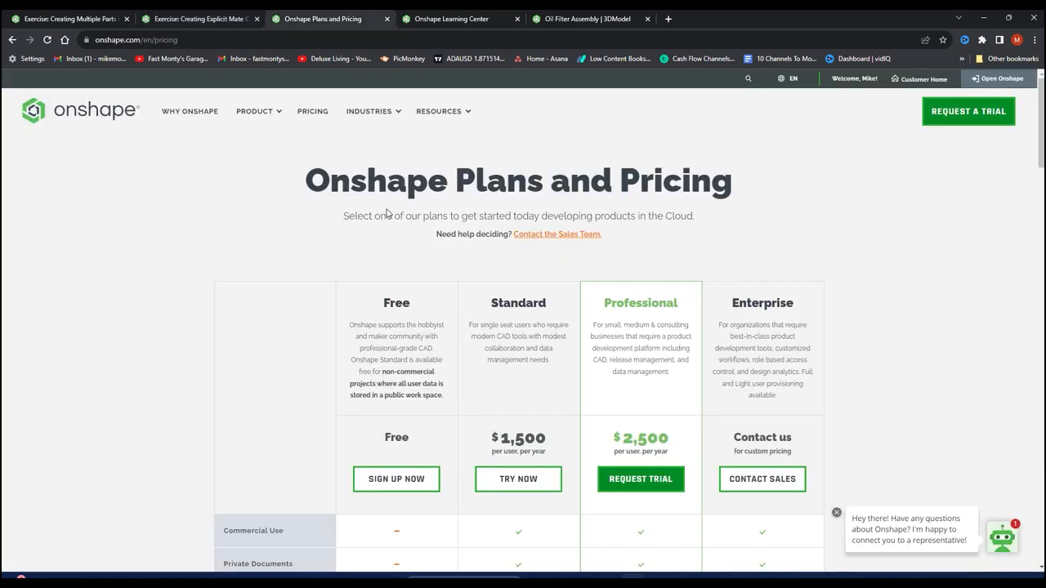
{"action": "mouse_move", "coordinate": [533, 265]}
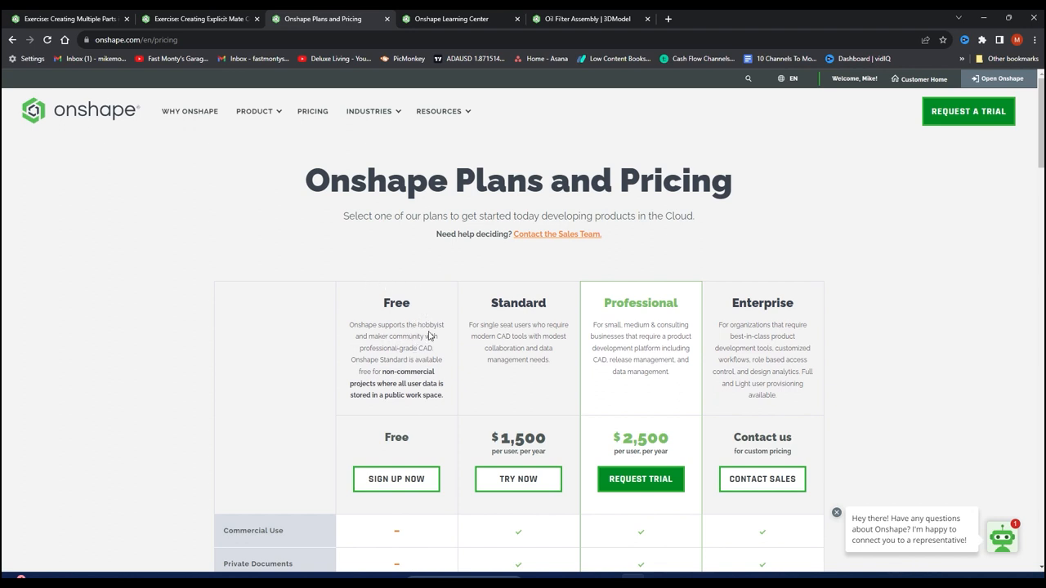
{"action": "mouse_move", "coordinate": [400, 431]}
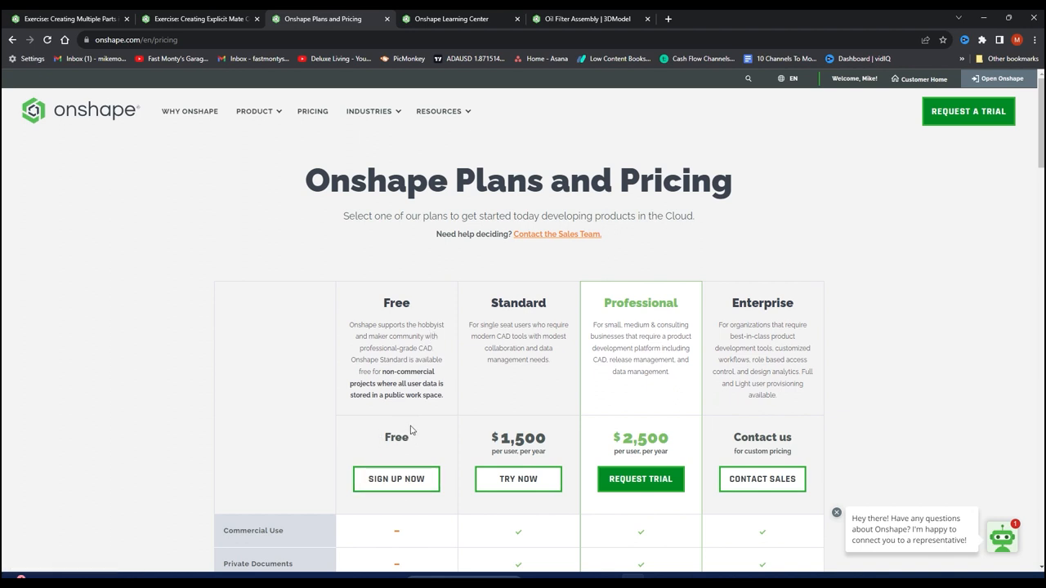
{"action": "mouse_move", "coordinate": [614, 454]}
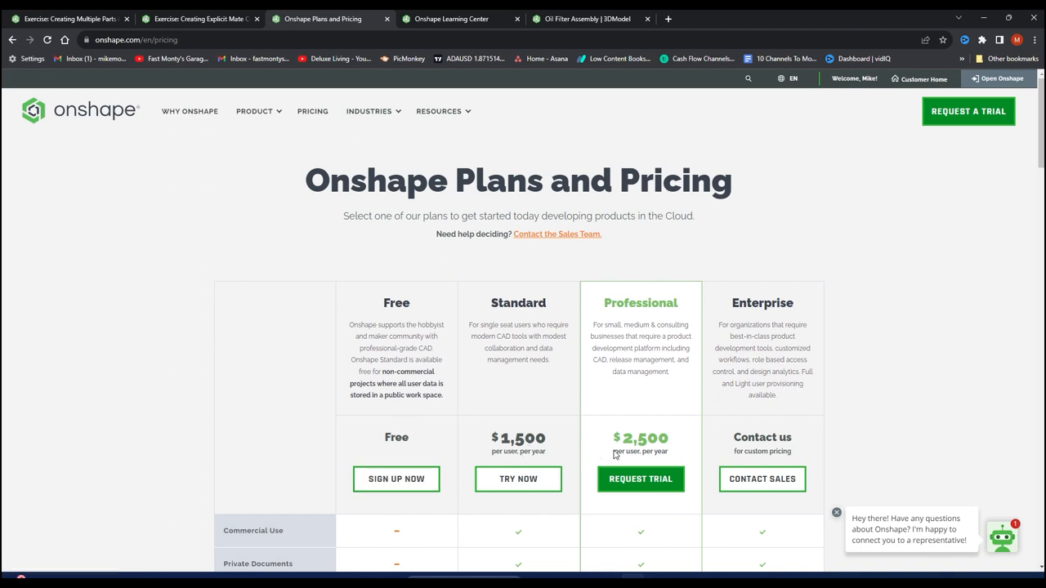
{"action": "mouse_move", "coordinate": [531, 455]}
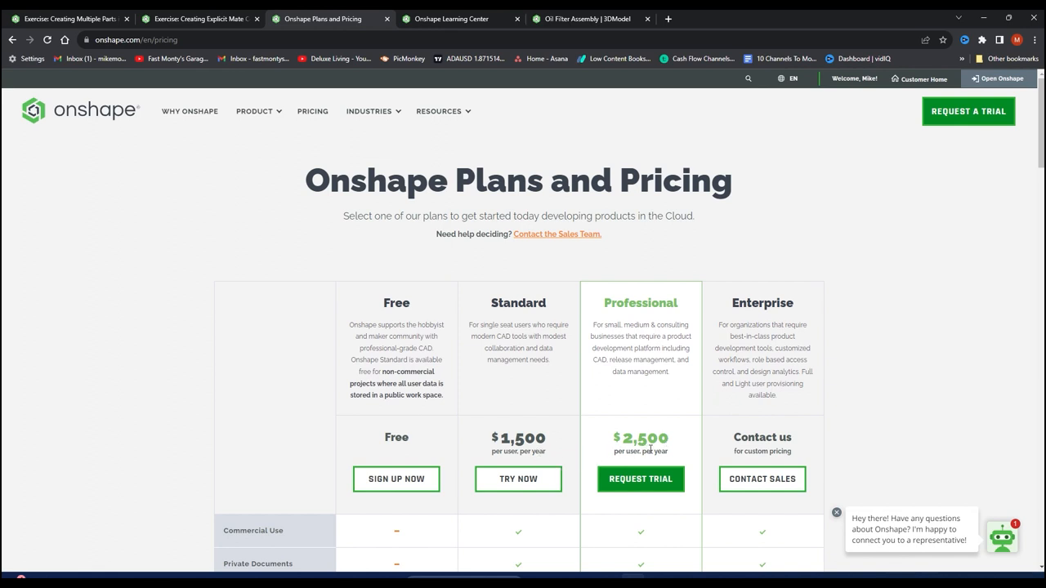
{"action": "mouse_move", "coordinate": [492, 256]}
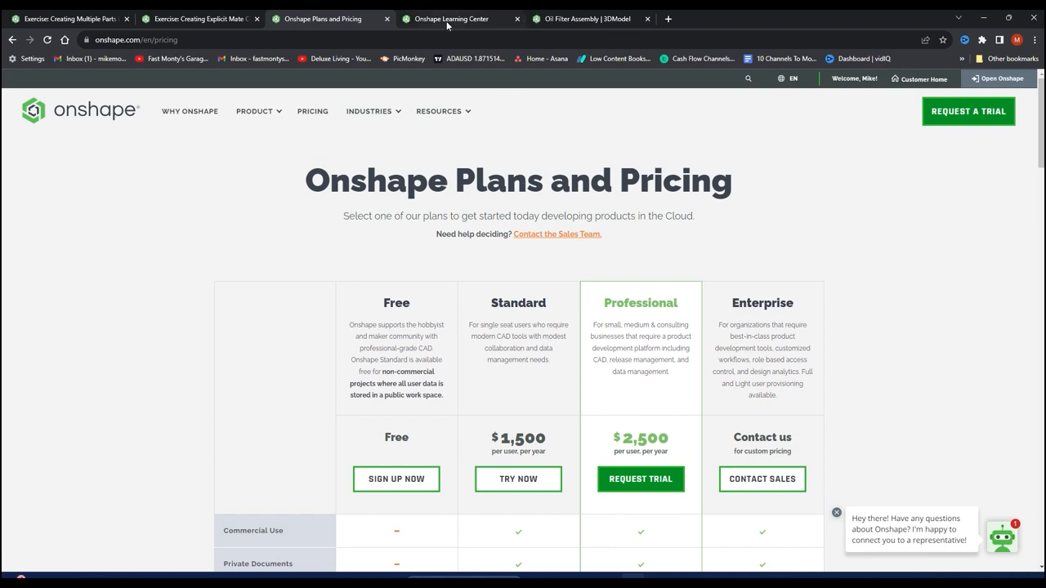
{"action": "left_click", "coordinate": [451, 18]}
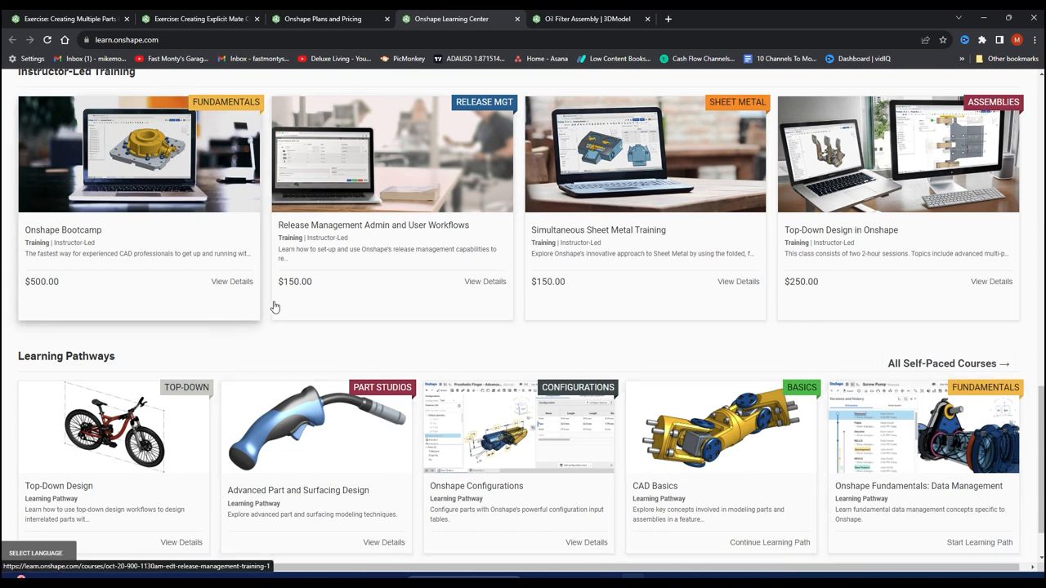
{"action": "mouse_move", "coordinate": [813, 314]}
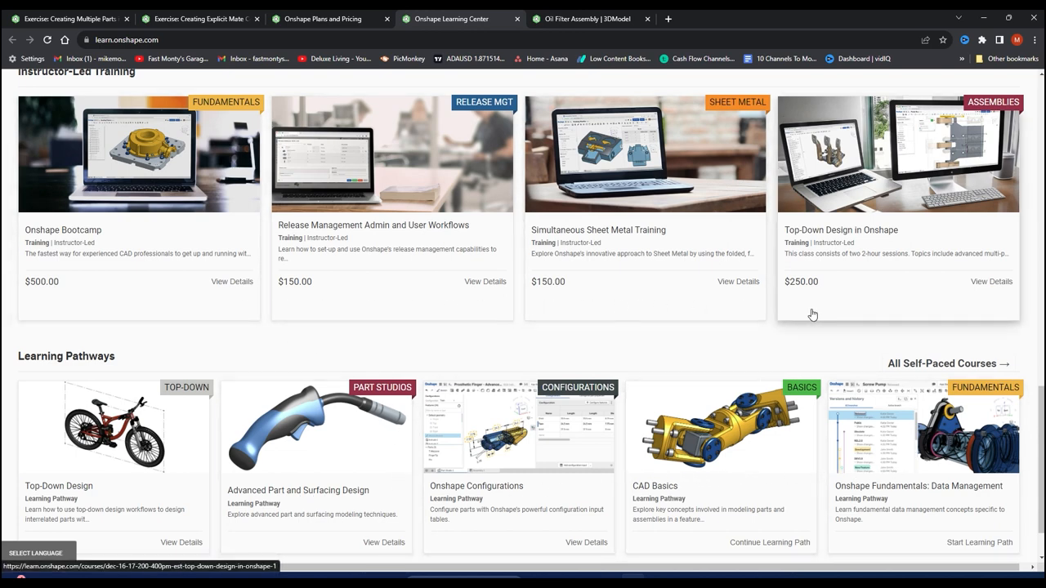
{"action": "mouse_move", "coordinate": [732, 353]}
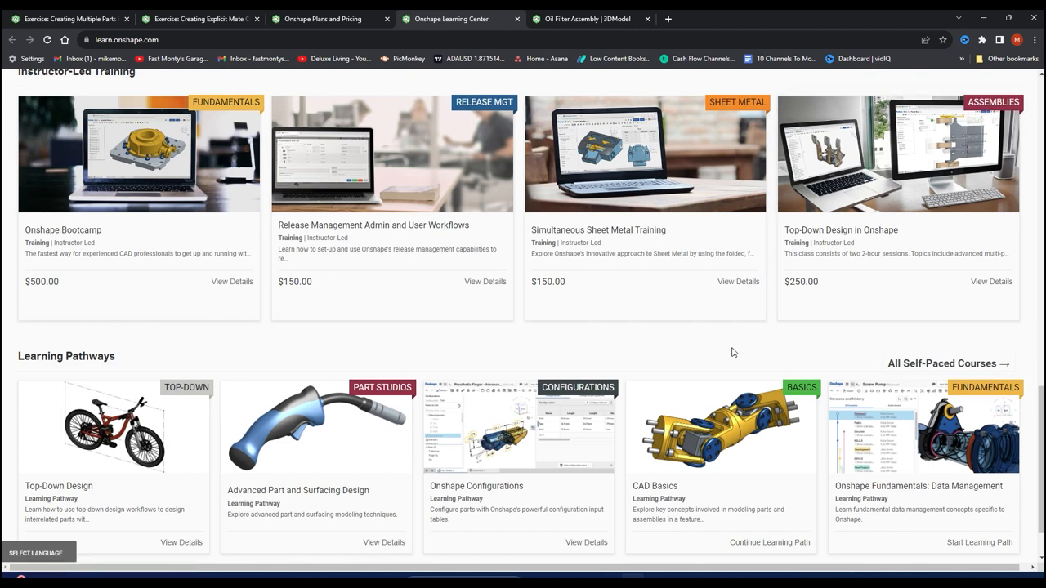
In the Oil Filter Assembly document, measure 5.324 in between two points on the scan mesh.
{"action": "left_click", "coordinate": [585, 18]}
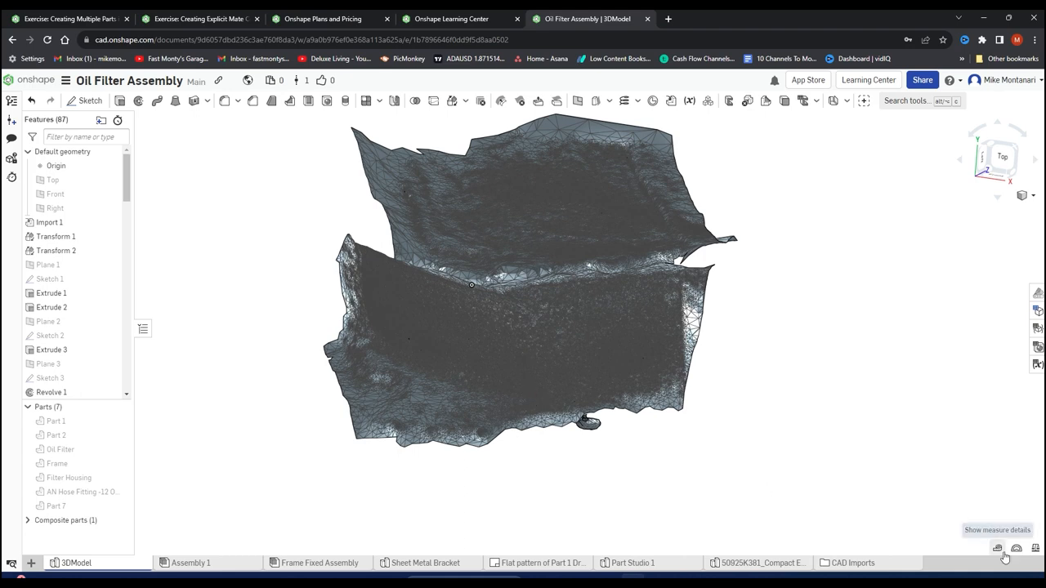
{"action": "left_click", "coordinate": [997, 549]}
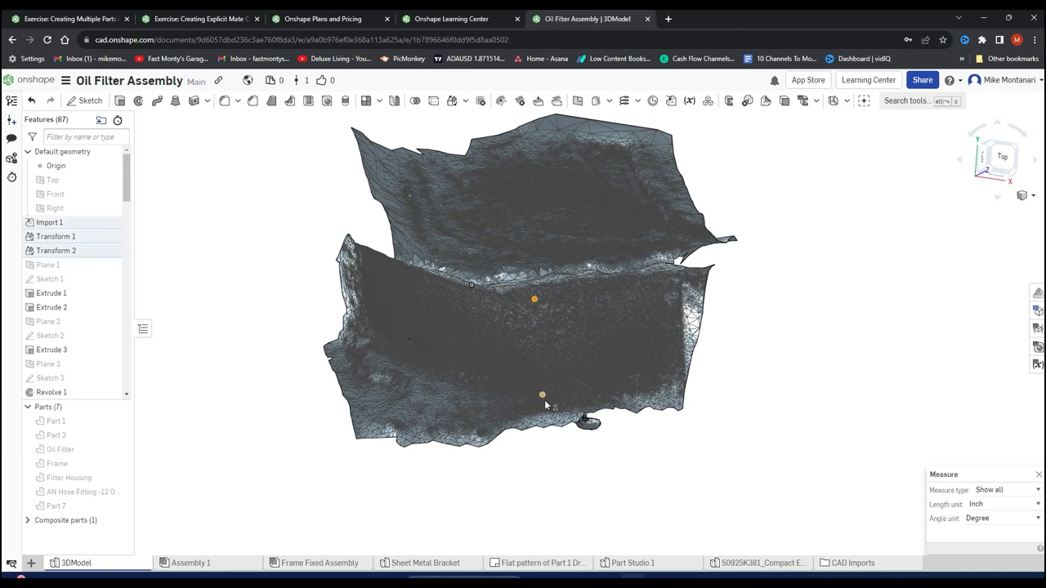
{"action": "left_click", "coordinate": [542, 402]}
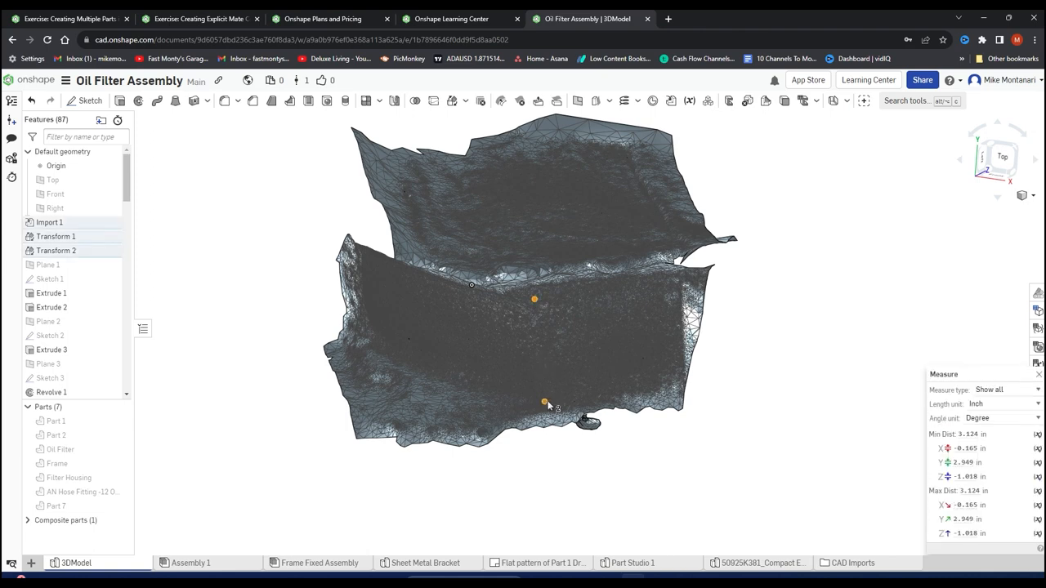
{"action": "left_click", "coordinate": [543, 400]}
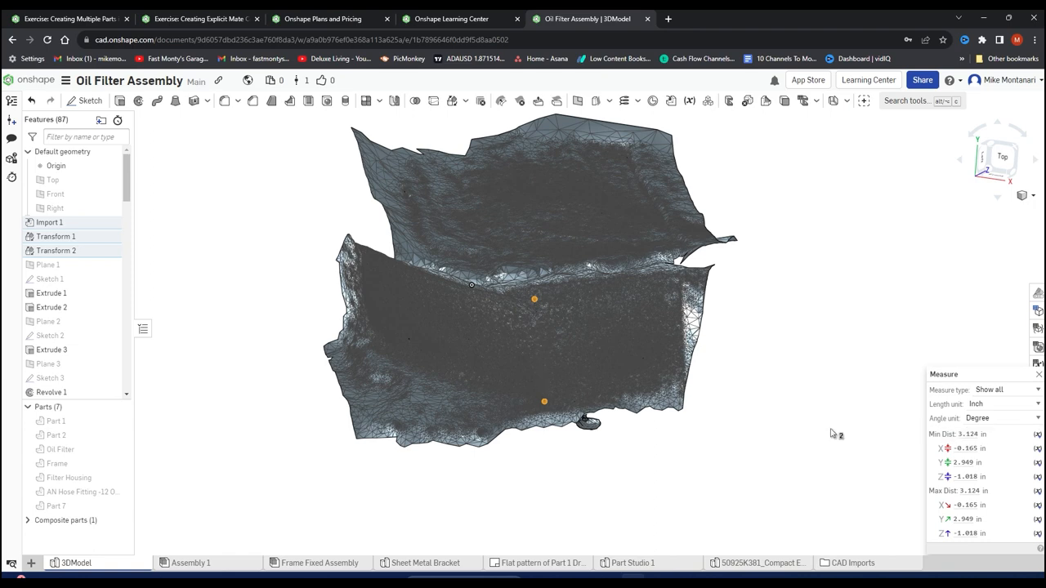
{"action": "mouse_move", "coordinate": [823, 425]}
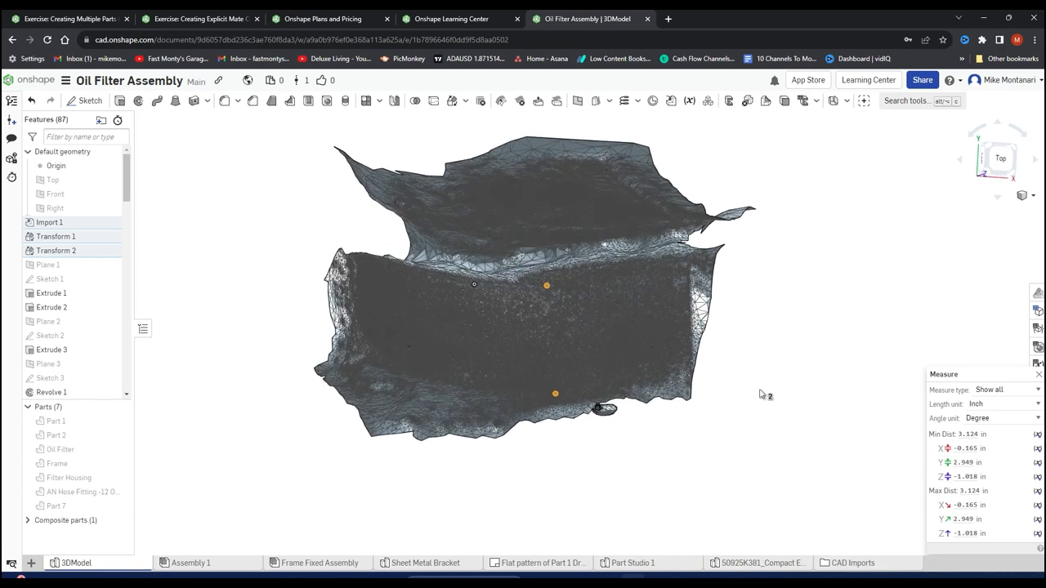
Clear the measurement, show the Frame part beside the scan, then switch to Assembly 1.
{"action": "left_click", "coordinate": [1038, 374]}
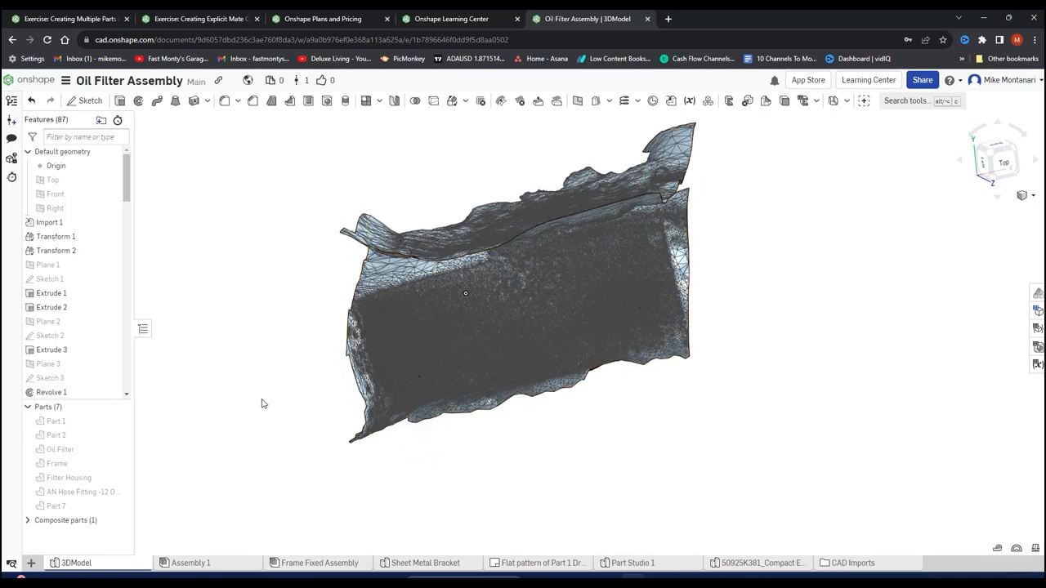
{"action": "left_click", "coordinate": [120, 464]}
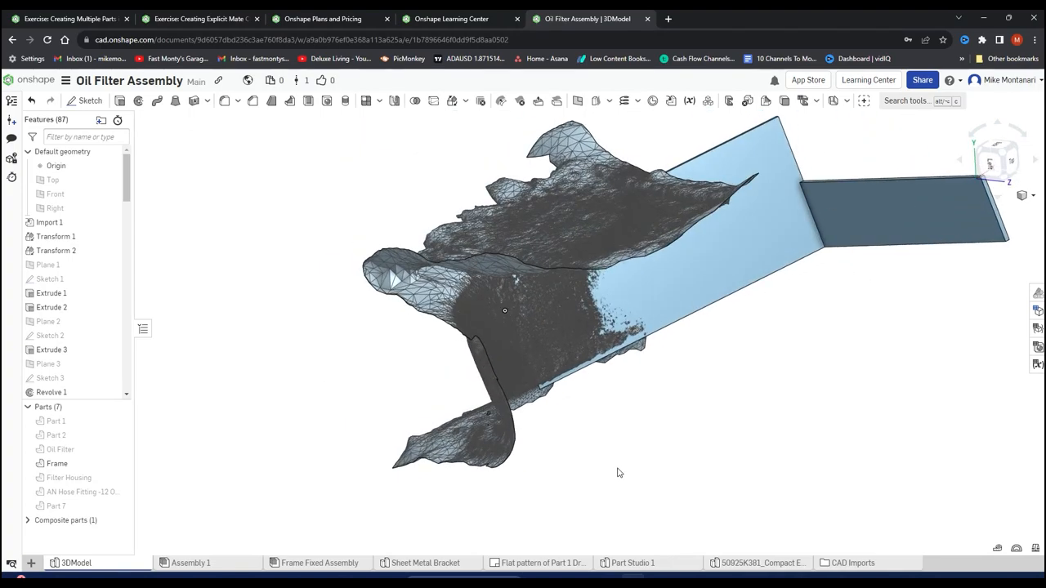
{"action": "left_click_drag", "start_coordinate": [618, 472], "coordinate": [601, 447]}
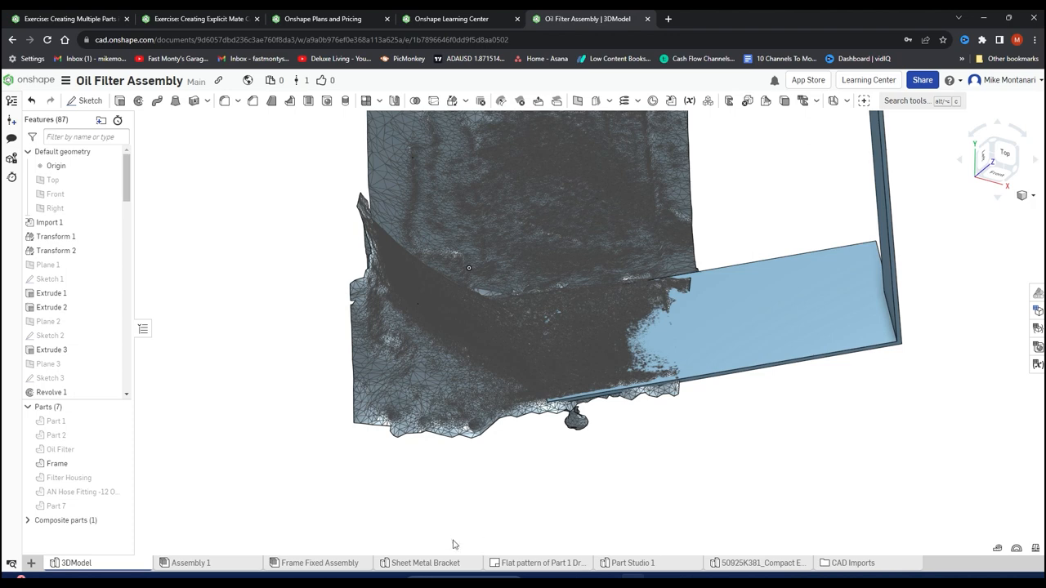
{"action": "left_click", "coordinate": [190, 562]}
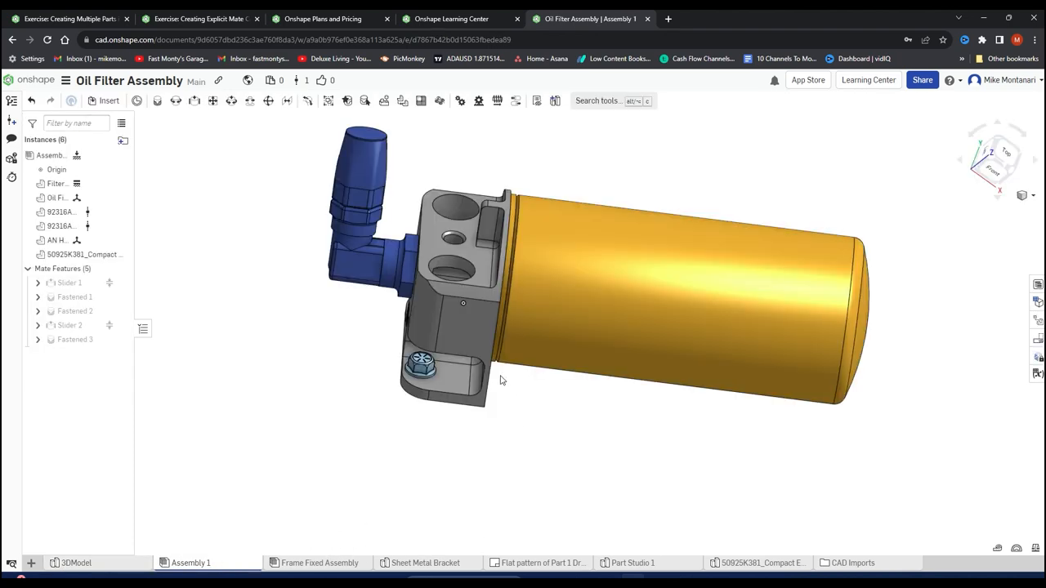
Inspect the oil filter assembly from several sides, then switch to the Frame Fixed Assembly.
{"action": "left_click", "coordinate": [392, 278]}
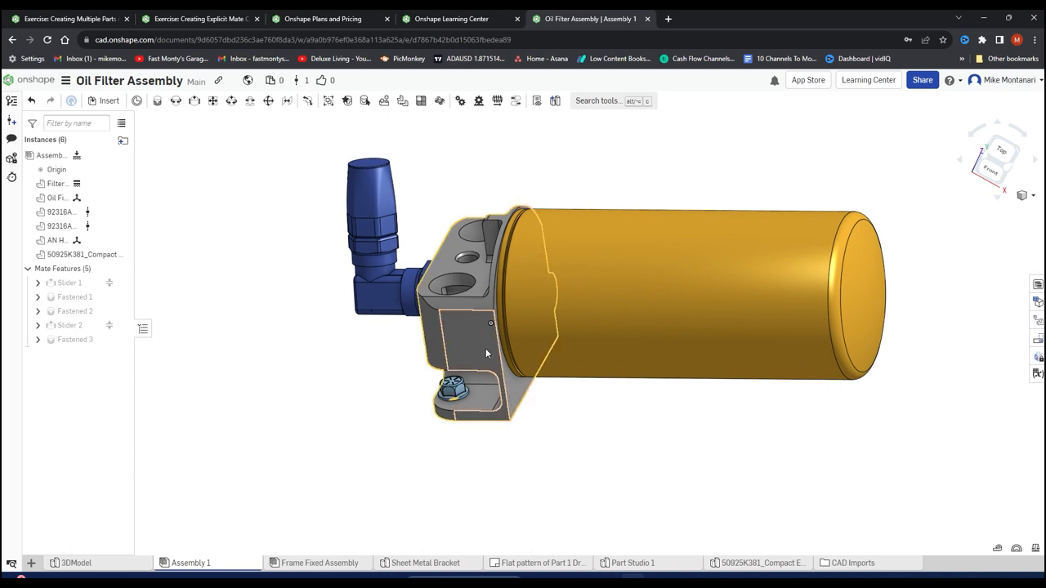
{"action": "mouse_move", "coordinate": [474, 343]}
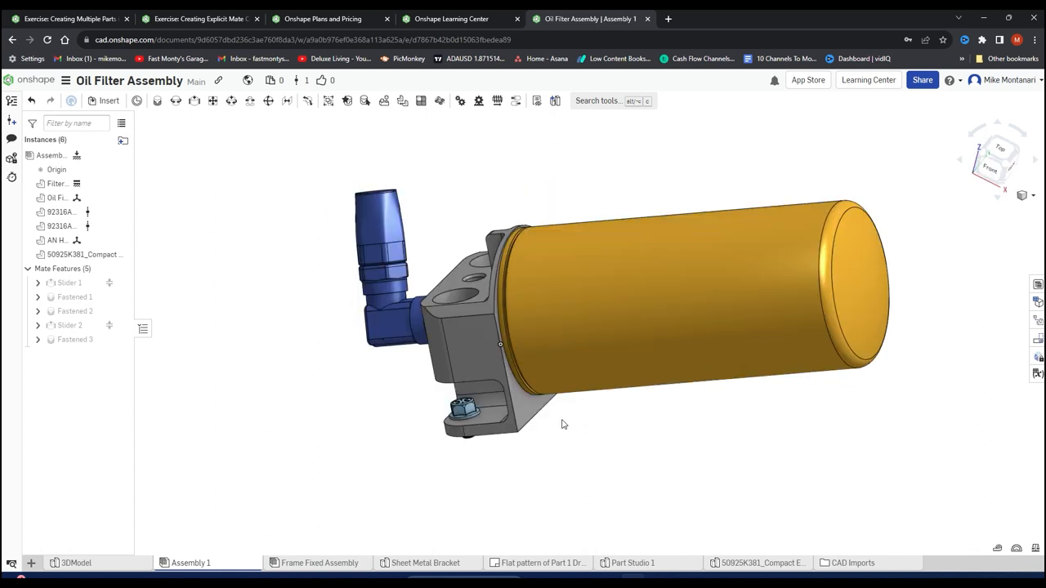
{"action": "left_click_drag", "start_coordinate": [562, 424], "coordinate": [626, 343]}
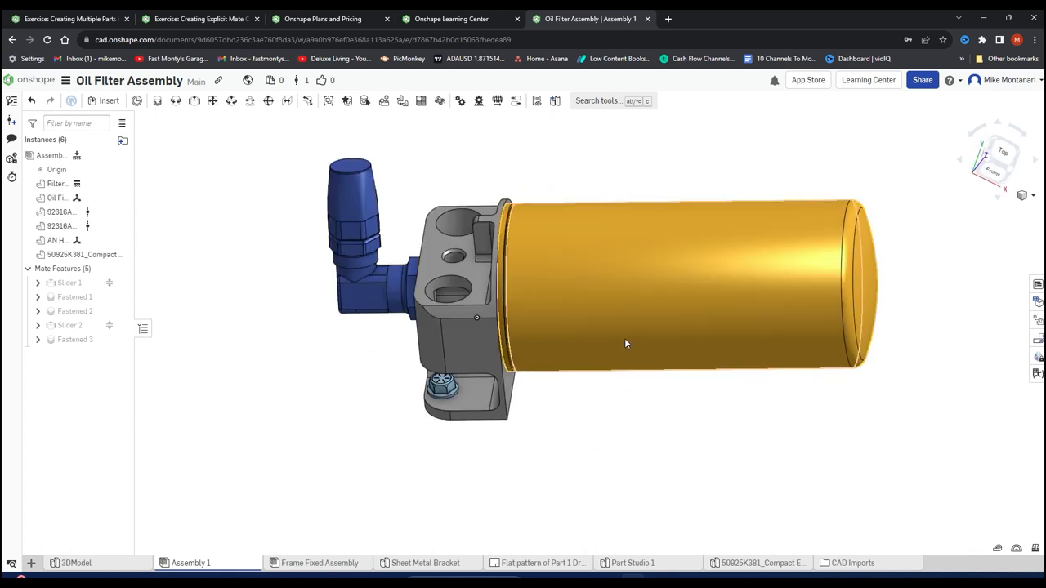
{"action": "left_click_drag", "start_coordinate": [624, 343], "coordinate": [608, 433]}
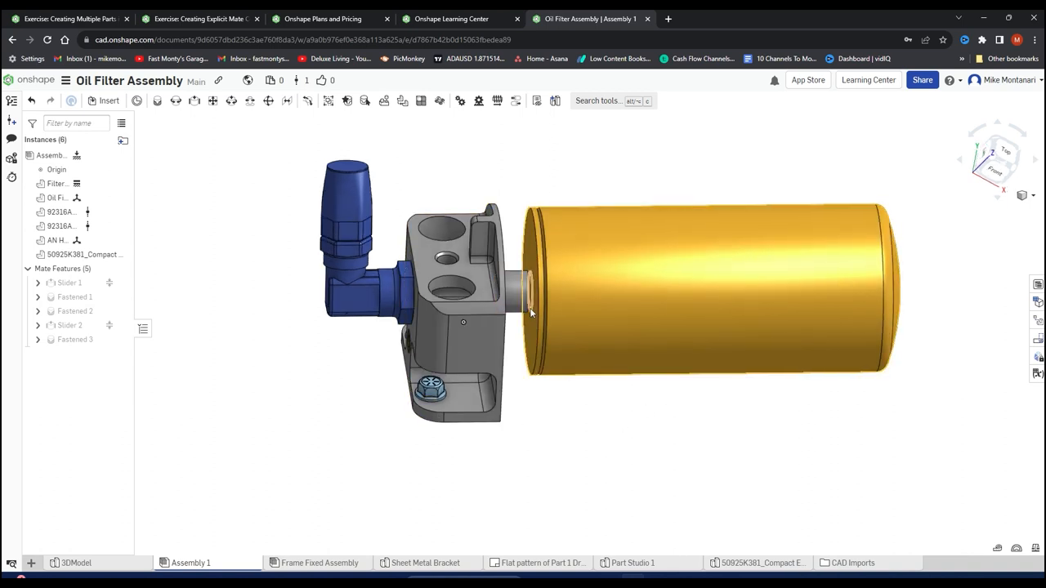
{"action": "left_click", "coordinate": [351, 297]}
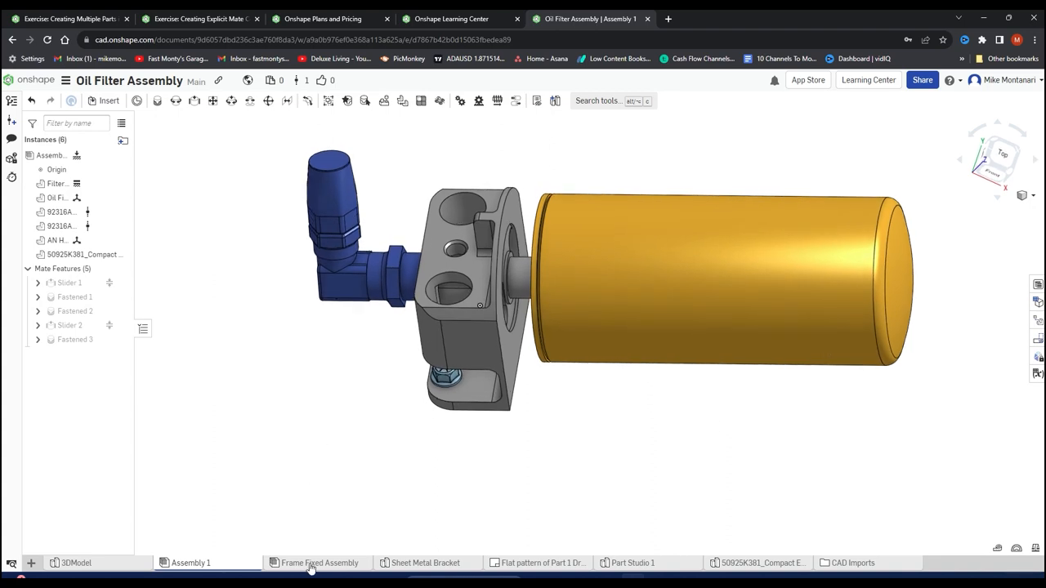
{"action": "left_click", "coordinate": [319, 562]}
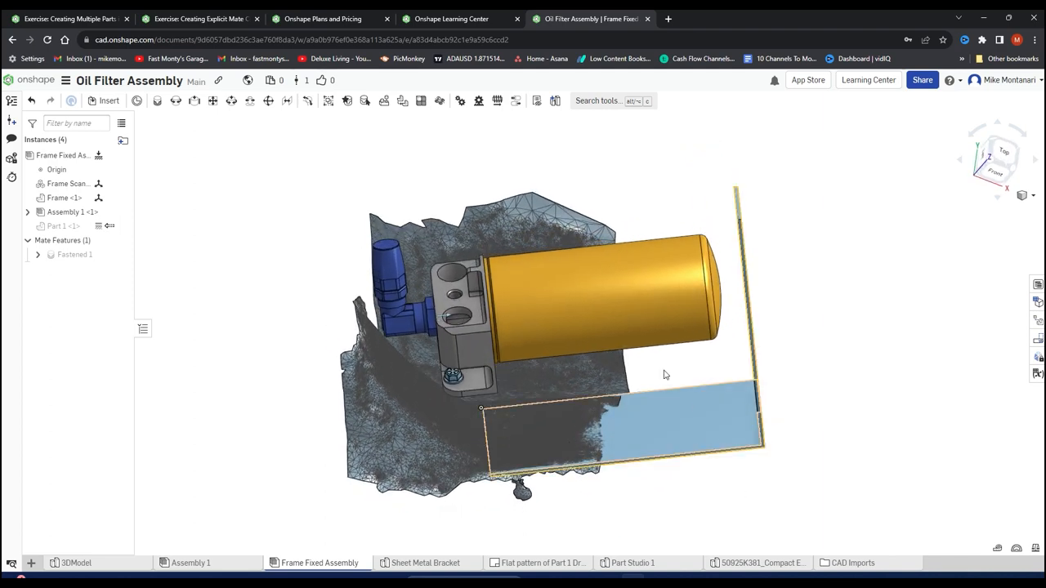
Inspect the bracket mounting in the frame assembly, then show the Sheet Metal Bracket part studio.
{"action": "left_click", "coordinate": [613, 302]}
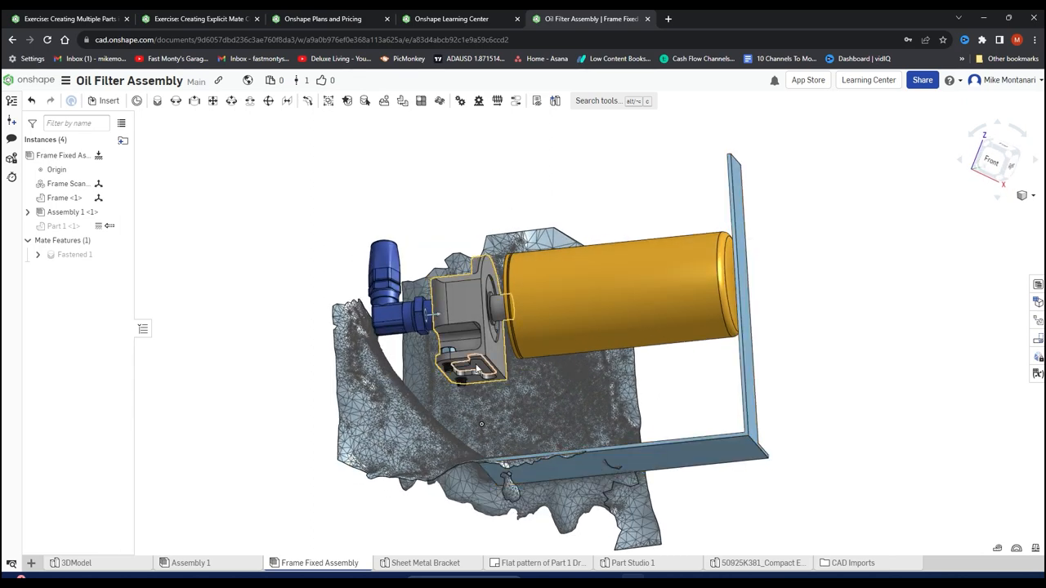
{"action": "left_click_drag", "start_coordinate": [523, 327], "coordinate": [531, 343]}
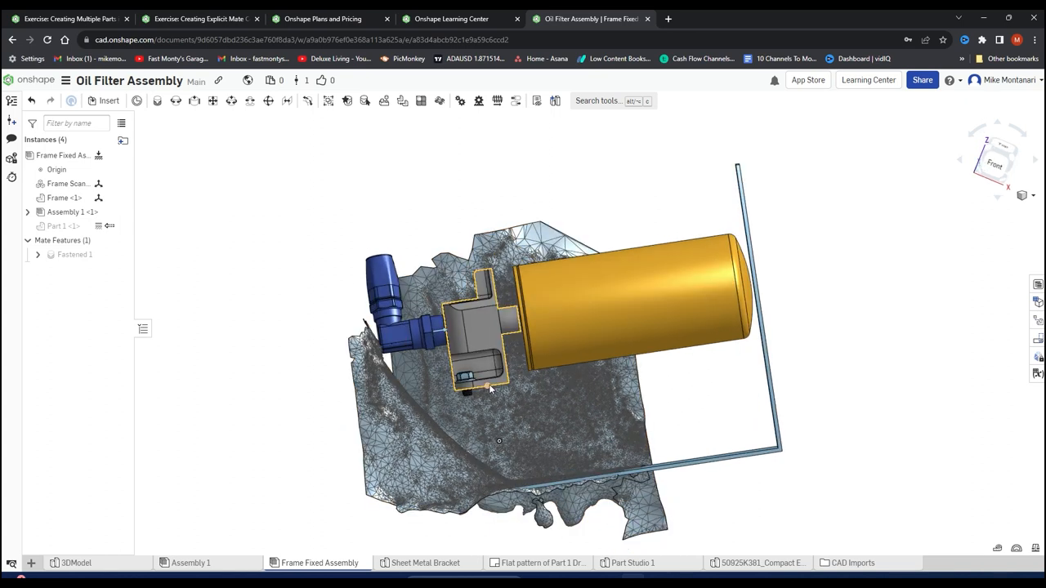
{"action": "mouse_move", "coordinate": [467, 394]}
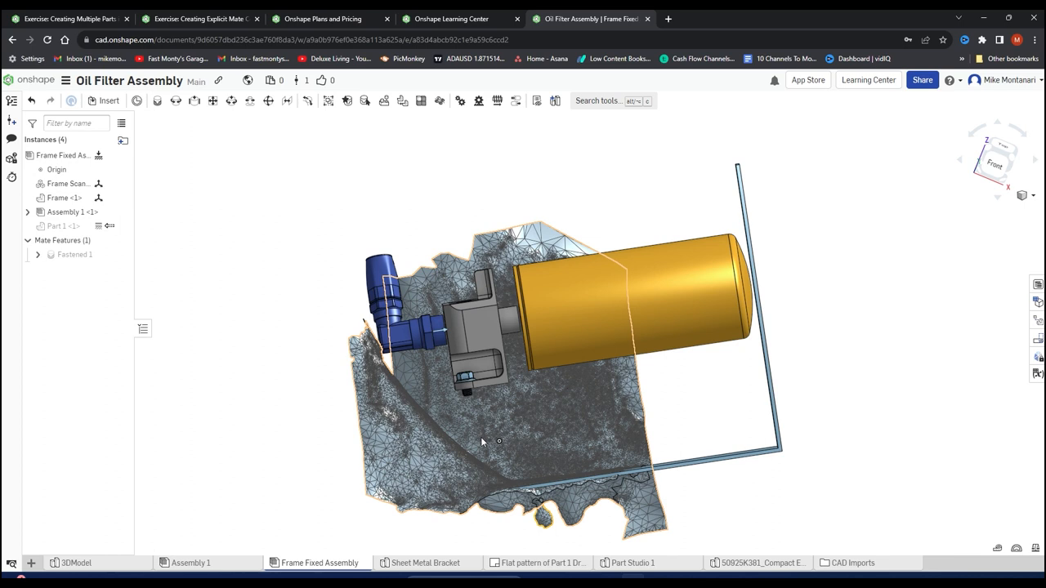
{"action": "mouse_move", "coordinate": [488, 448]}
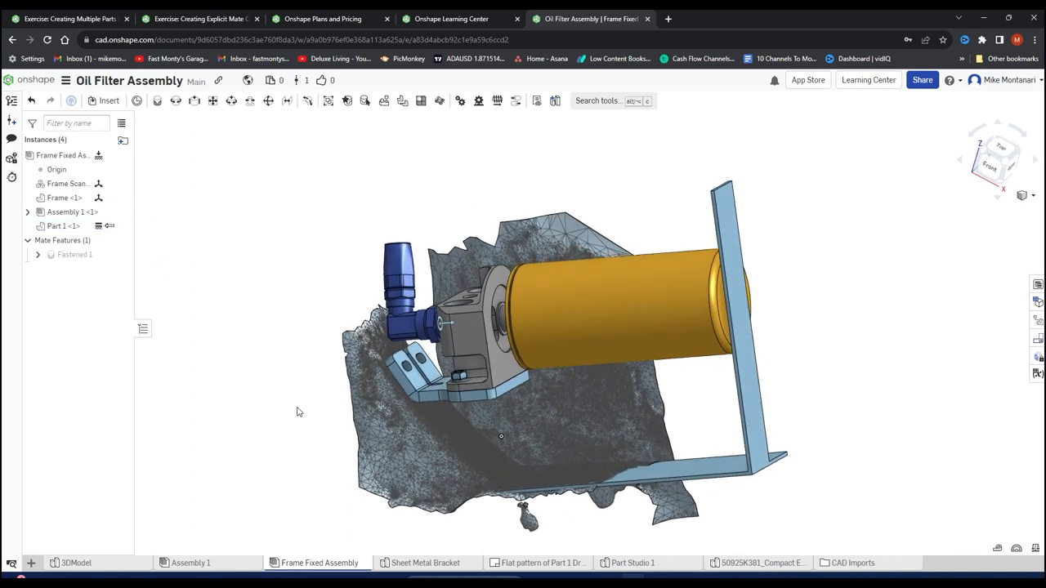
{"action": "left_click", "coordinate": [425, 562]}
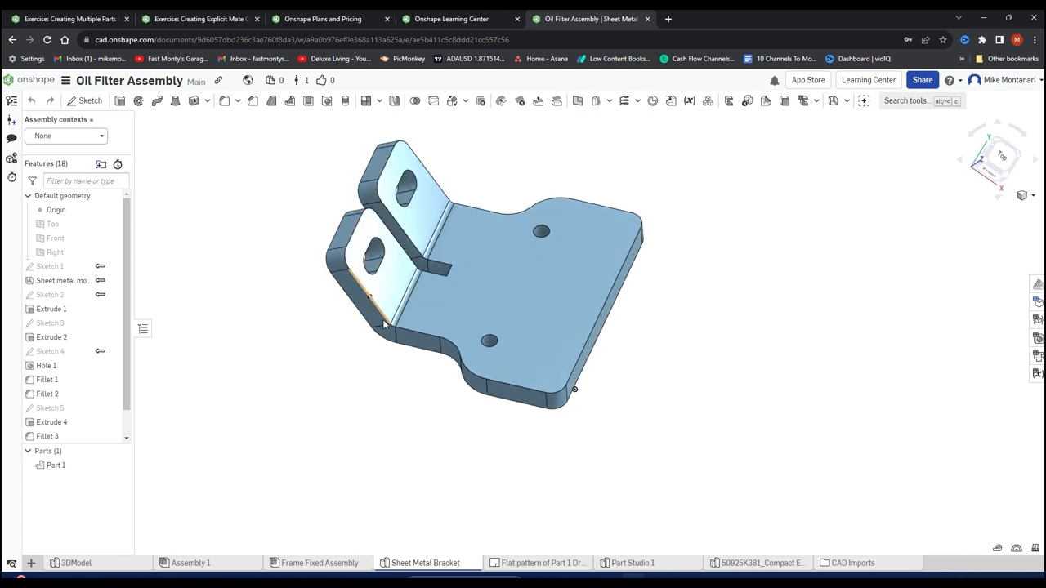
{"action": "mouse_move", "coordinate": [438, 245]}
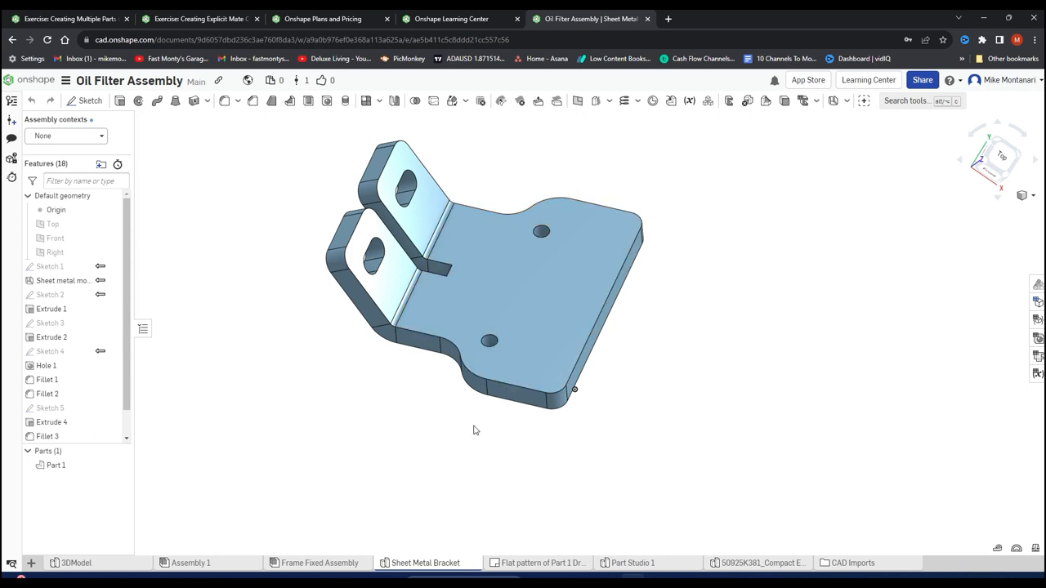
{"action": "mouse_move", "coordinate": [1017, 372]}
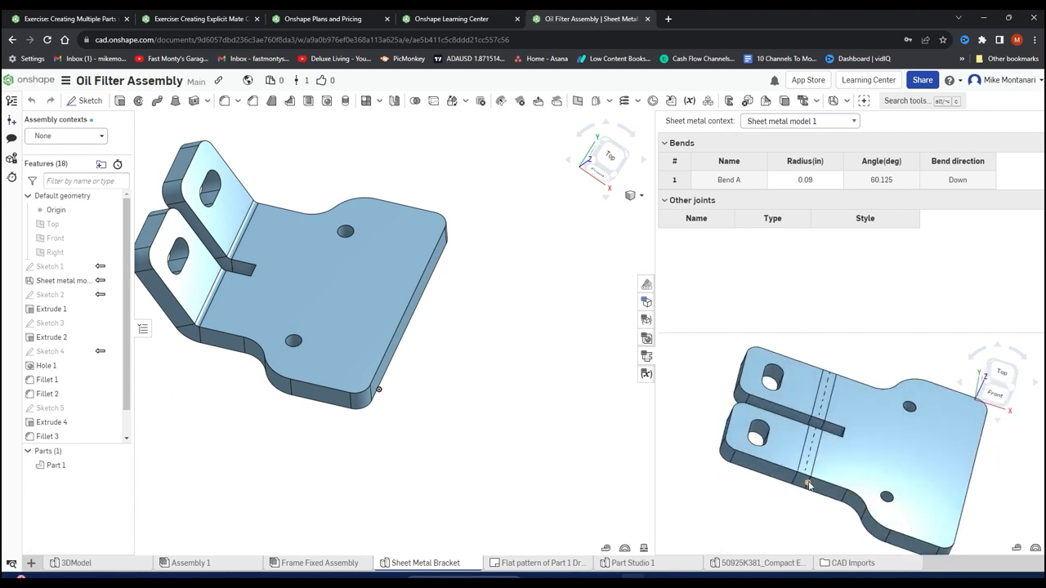
{"action": "mouse_move", "coordinate": [751, 431]}
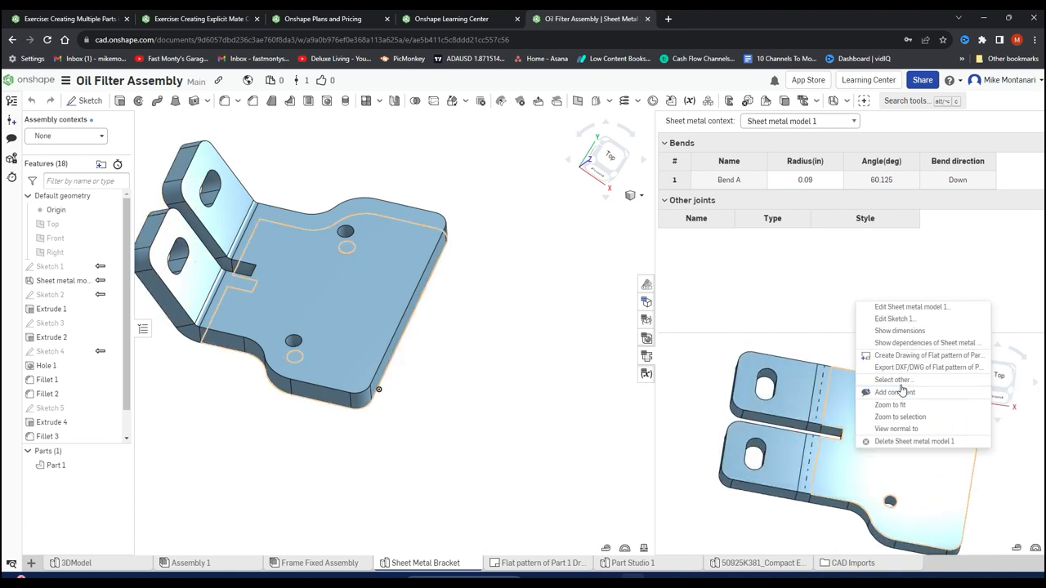
{"action": "mouse_move", "coordinate": [923, 366]}
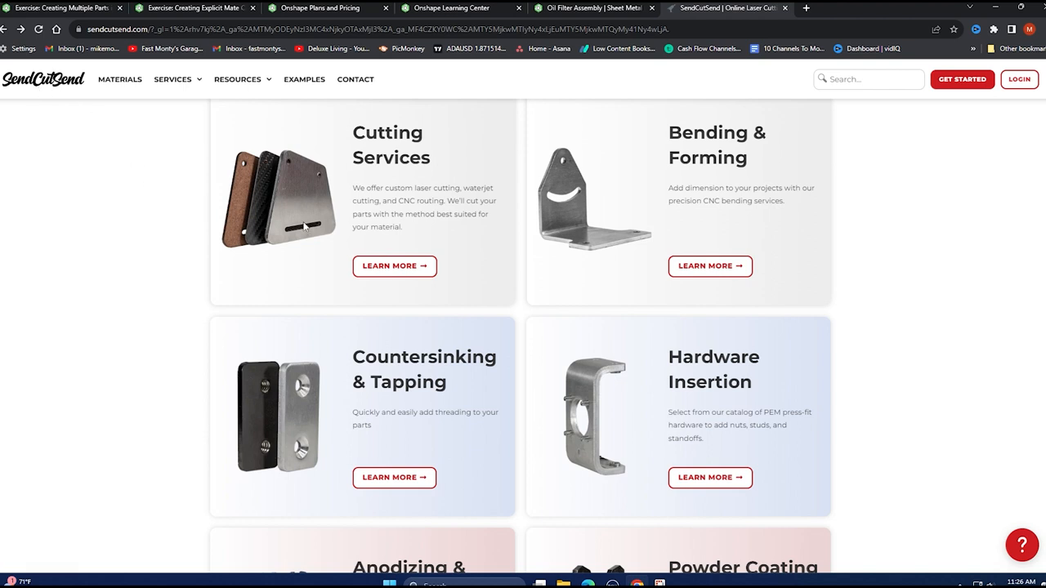
{"action": "mouse_move", "coordinate": [448, 224]}
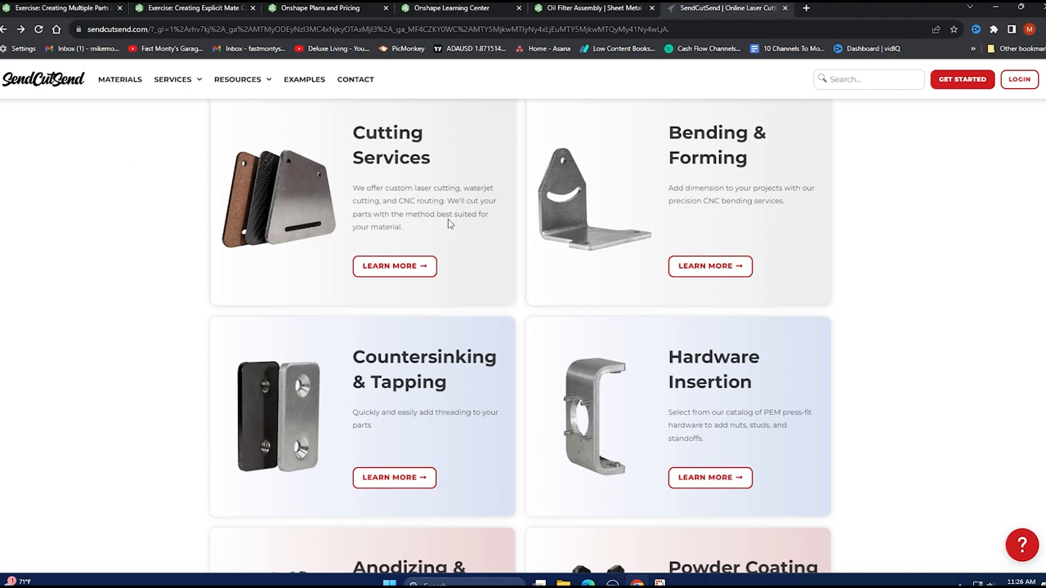
{"action": "mouse_move", "coordinate": [459, 231]}
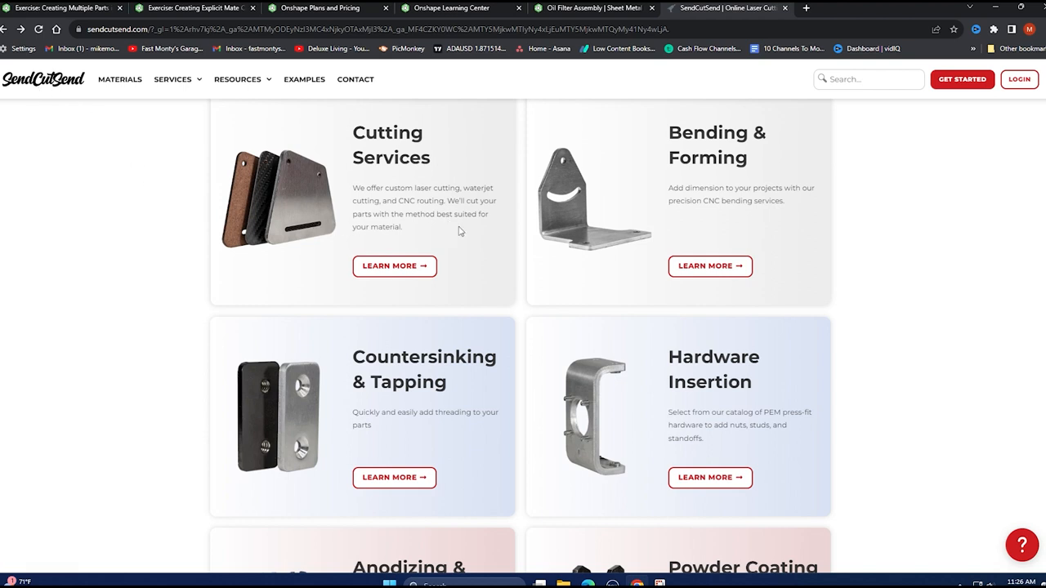
{"action": "mouse_move", "coordinate": [448, 227]}
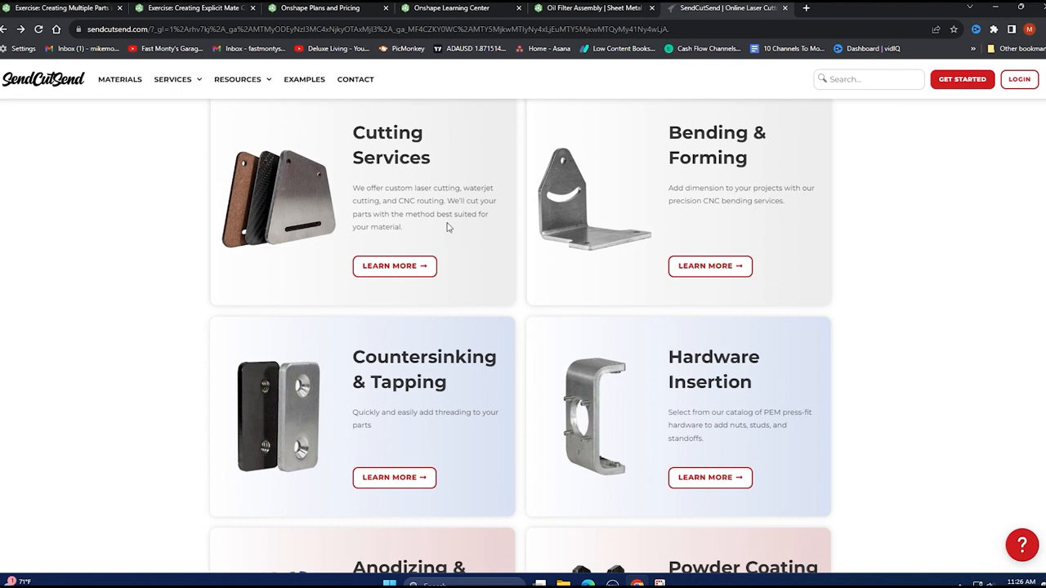
{"action": "mouse_move", "coordinate": [604, 251]}
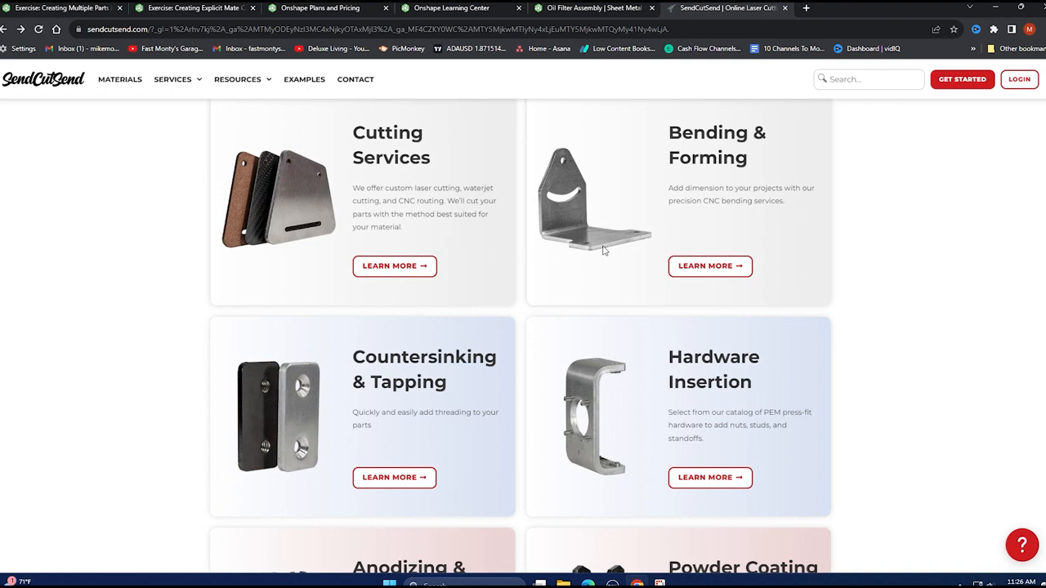
{"action": "mouse_move", "coordinate": [598, 225]}
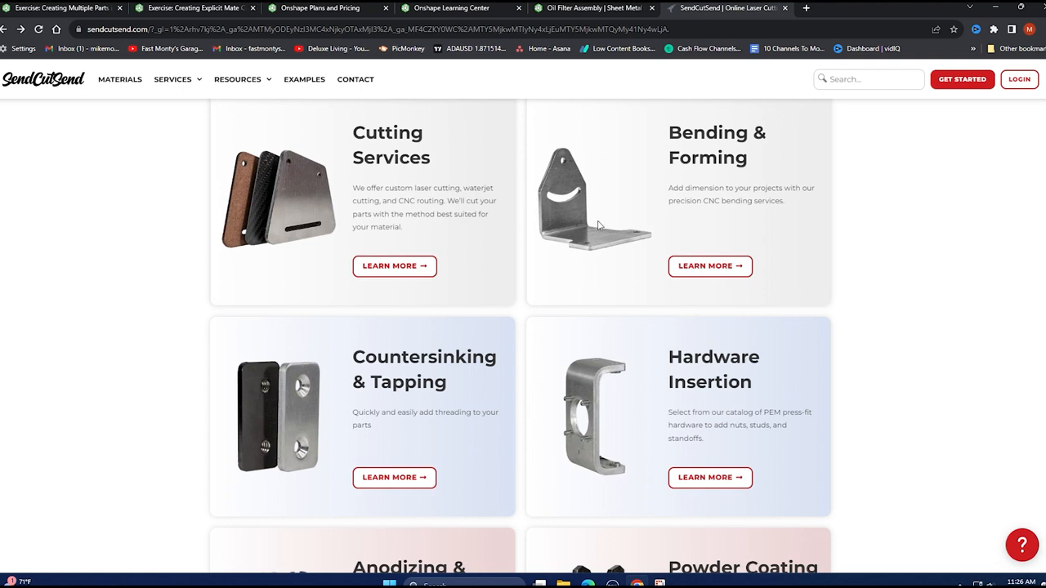
Start a new SendCutSend order and dismiss the sign-up prompt to reach file upload.
{"action": "left_click", "coordinate": [960, 78]}
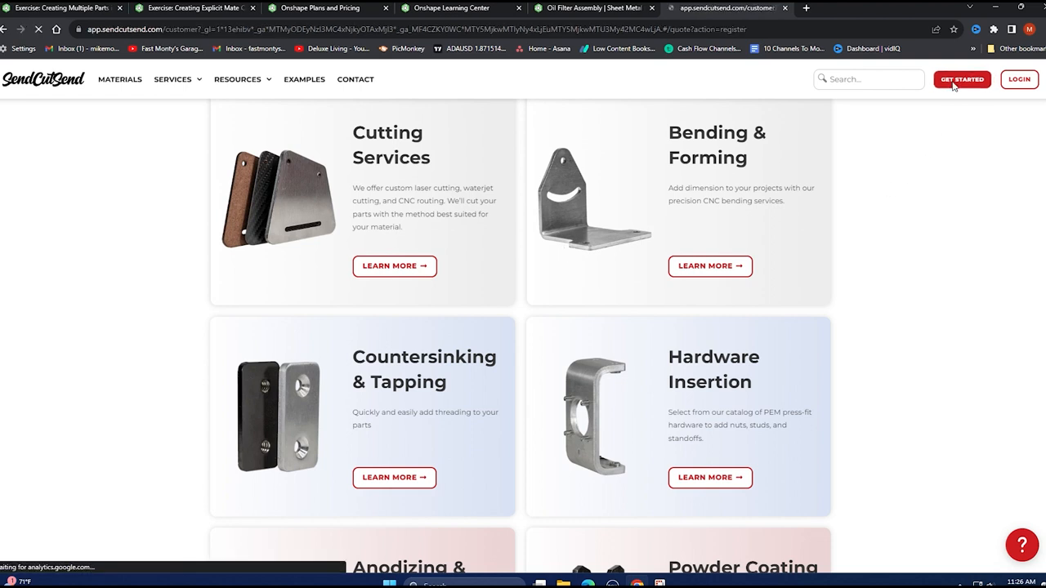
{"action": "left_click", "coordinate": [961, 78]}
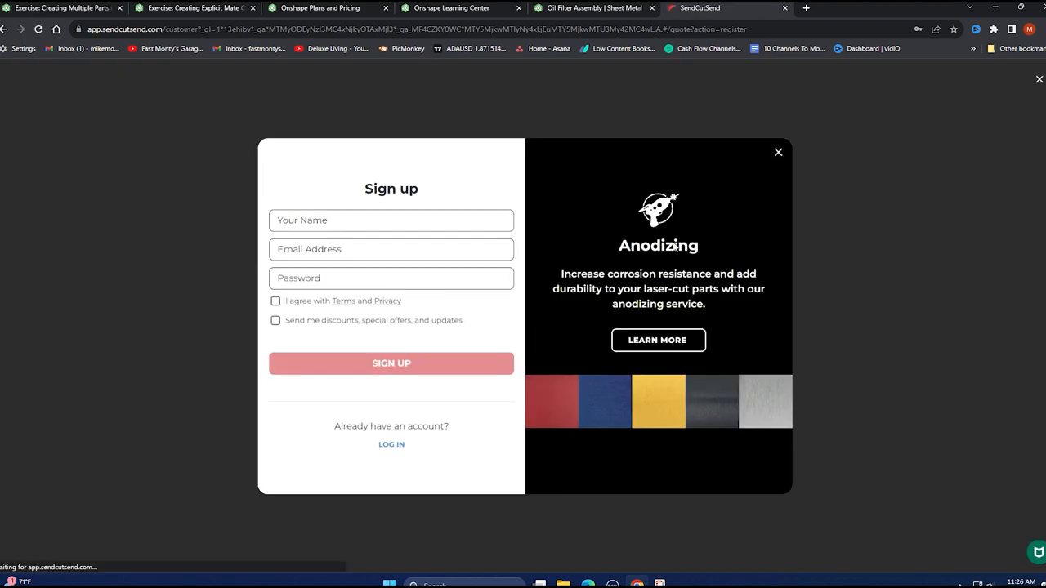
{"action": "left_click", "coordinate": [777, 152]}
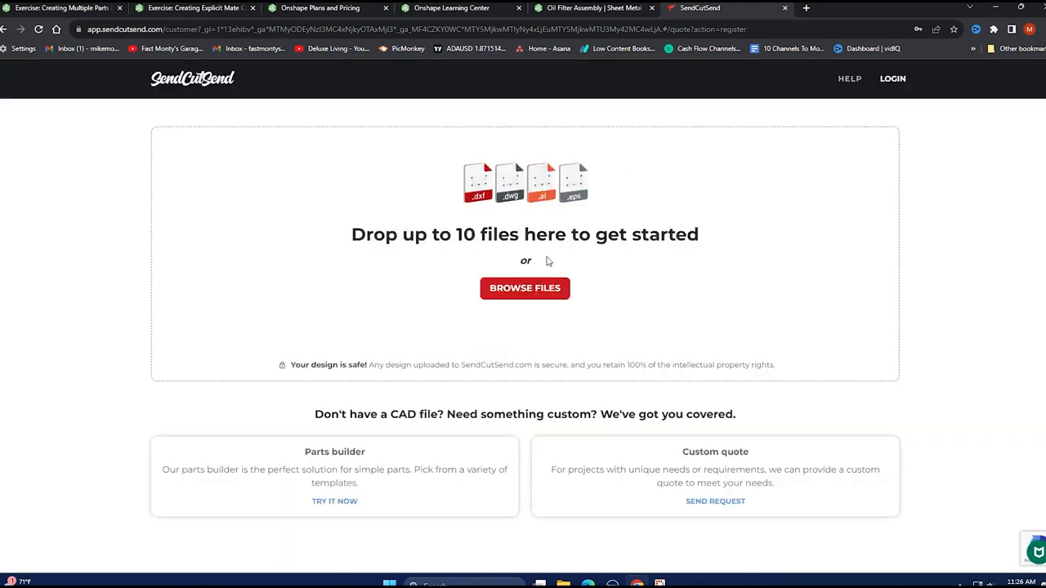
Upload the bracket's flat pattern DXF and check its 3D and 2D previews.
{"action": "left_click", "coordinate": [525, 287]}
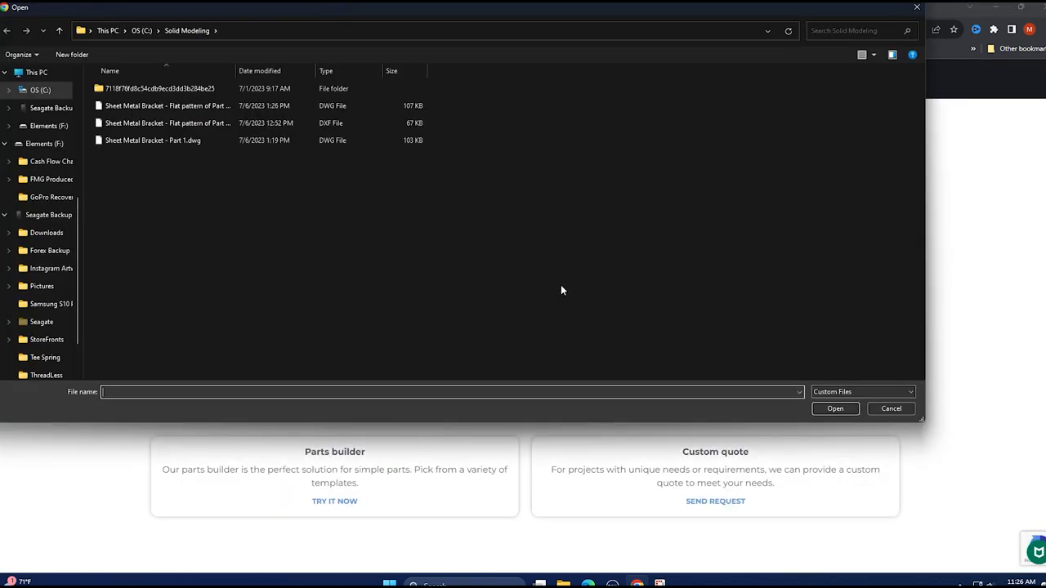
{"action": "left_click", "coordinate": [167, 122]}
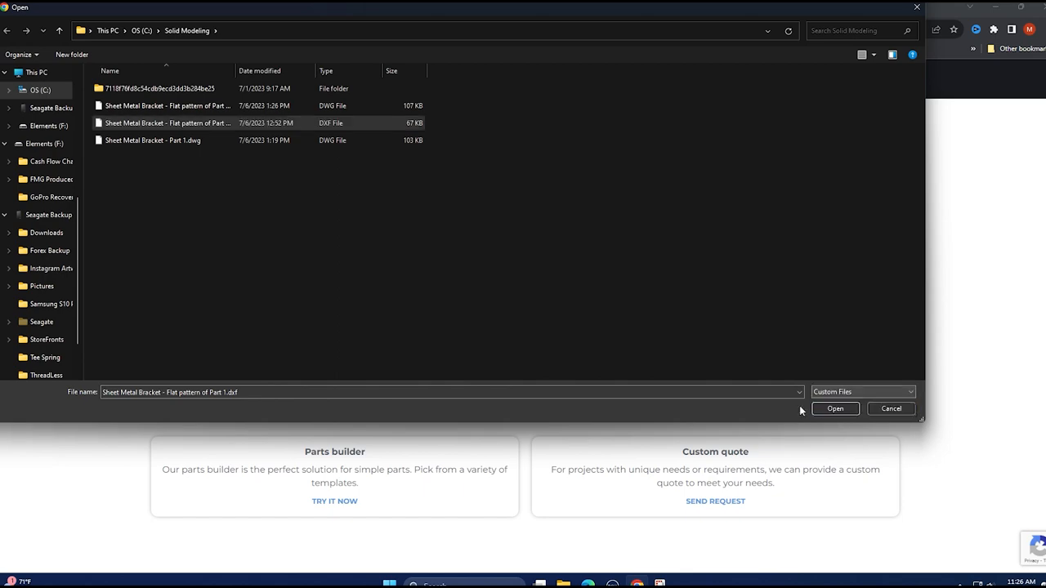
{"action": "left_click", "coordinate": [833, 409]}
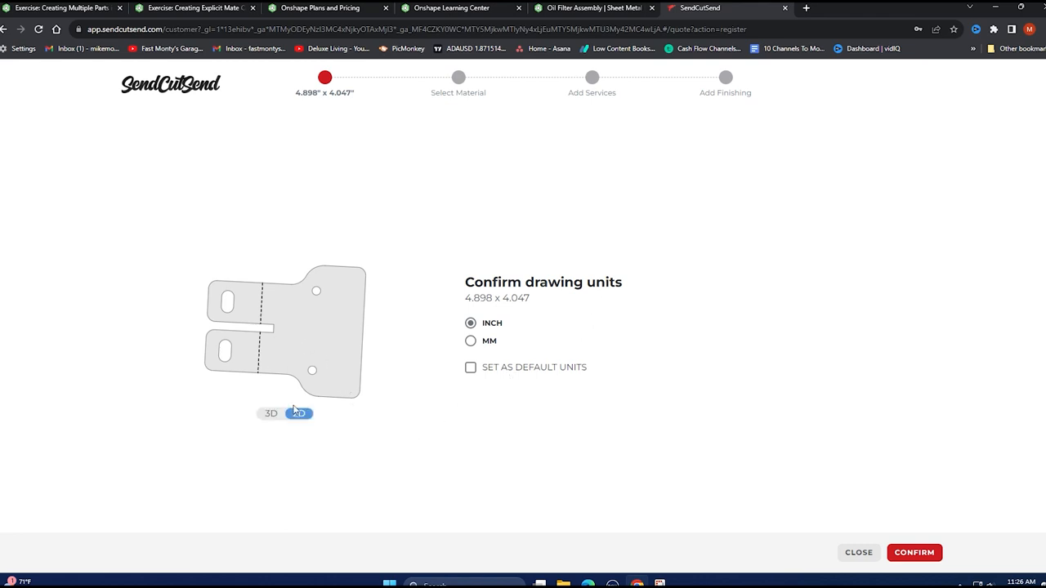
{"action": "left_click", "coordinate": [271, 413]}
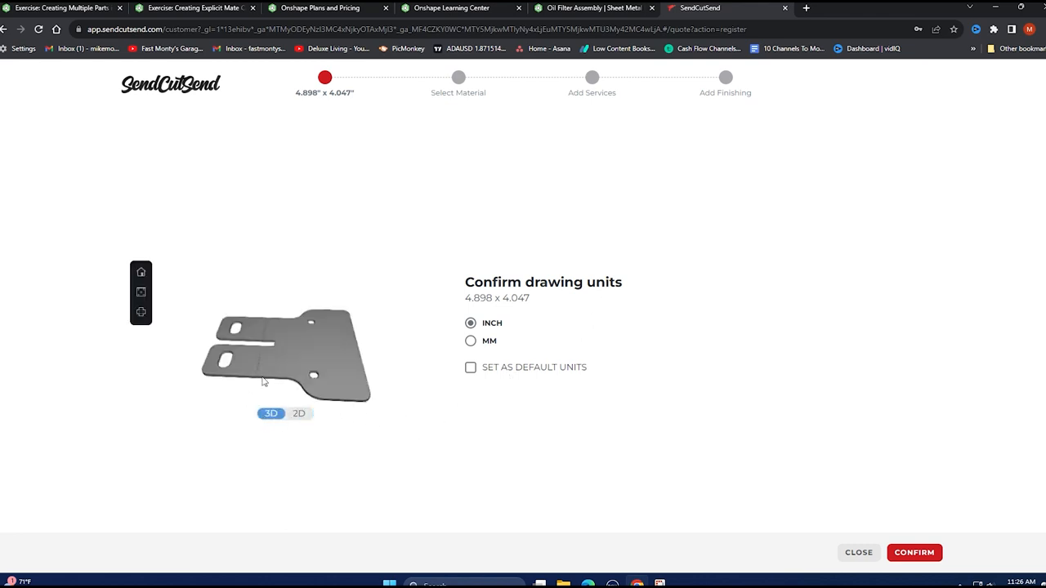
{"action": "left_click", "coordinate": [299, 413]}
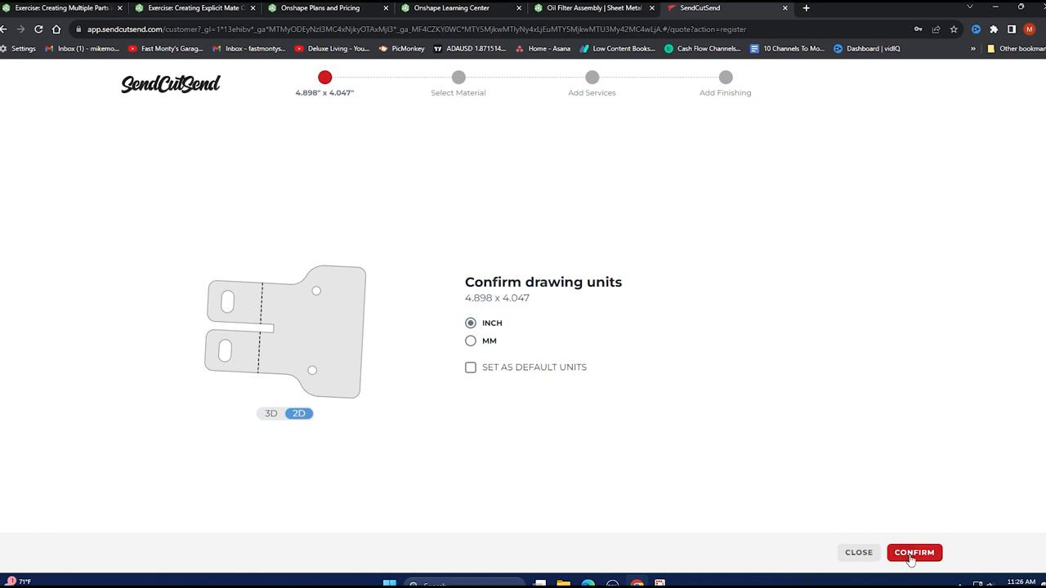
Confirm inch units and choose 4130 chromoly steel at .250" thick, then proceed to services.
{"action": "left_click", "coordinate": [914, 552]}
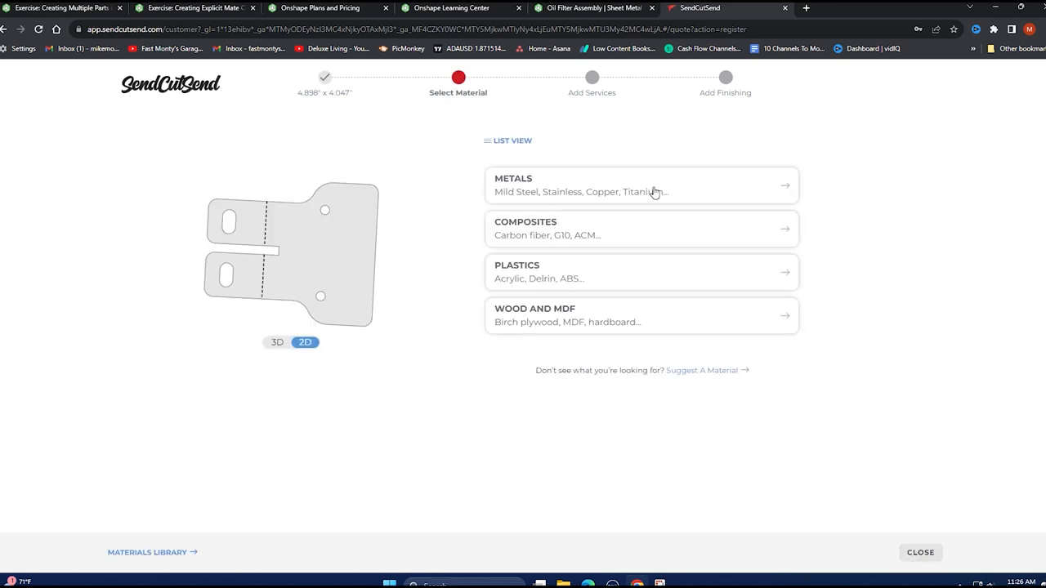
{"action": "left_click", "coordinate": [640, 185]}
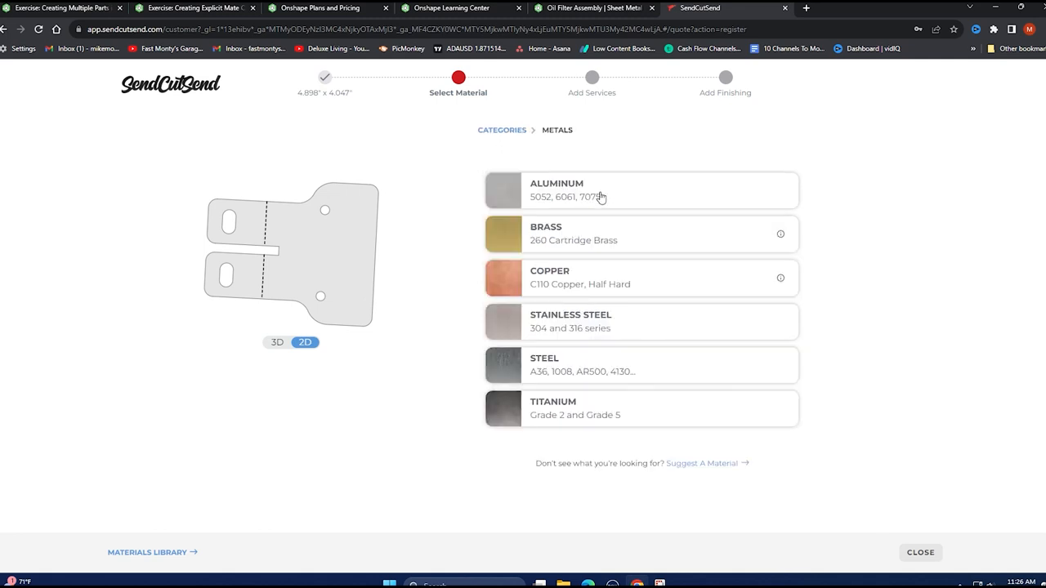
{"action": "mouse_move", "coordinate": [591, 369]}
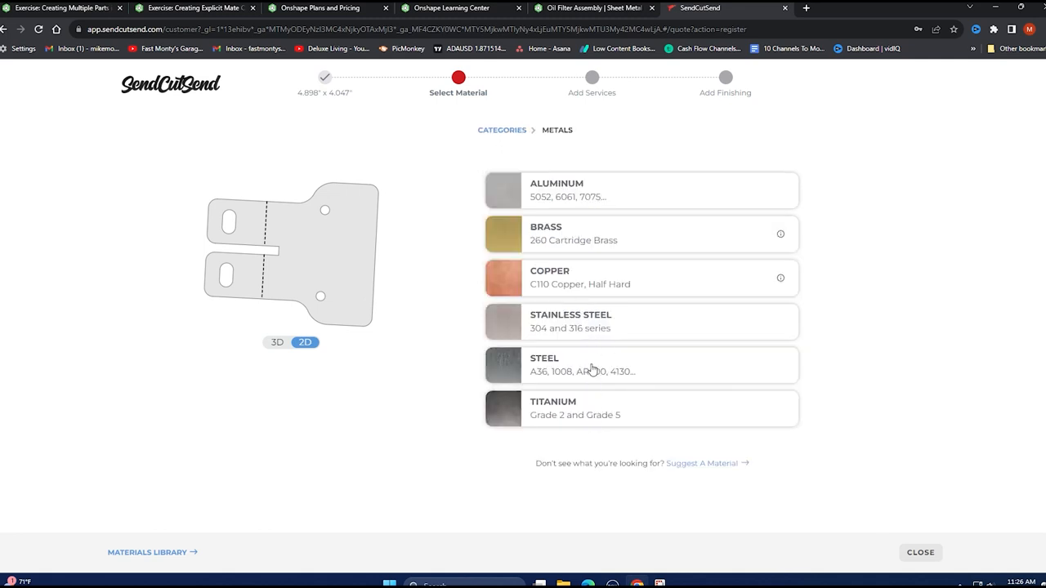
{"action": "left_click", "coordinate": [641, 365]}
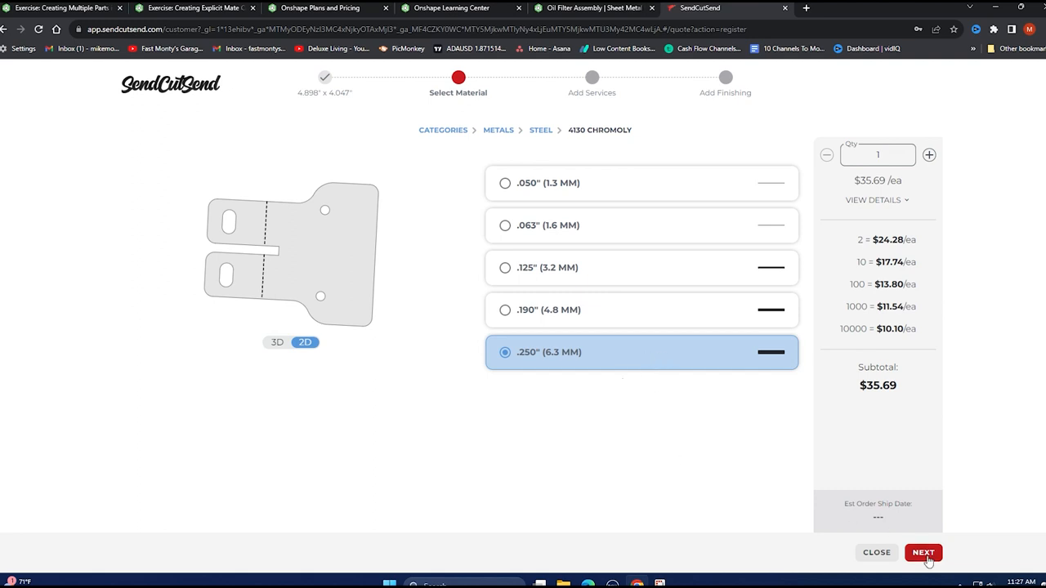
{"action": "left_click", "coordinate": [921, 552]}
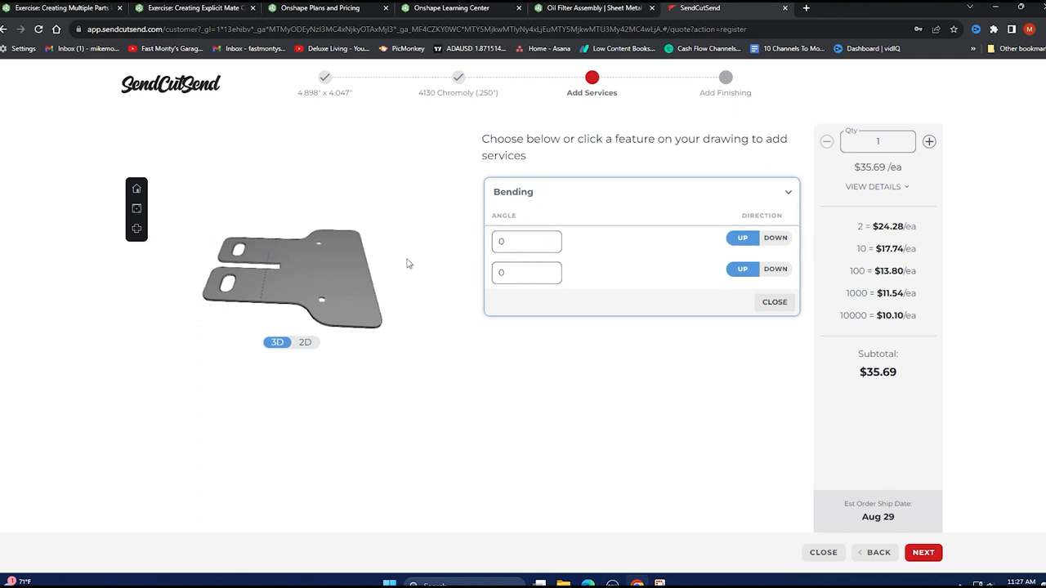
Set both bend angles to 45 degrees, check the bend lines, and finish the bends.
{"action": "left_click", "coordinate": [526, 242]}
{"action": "type", "text": "45"}
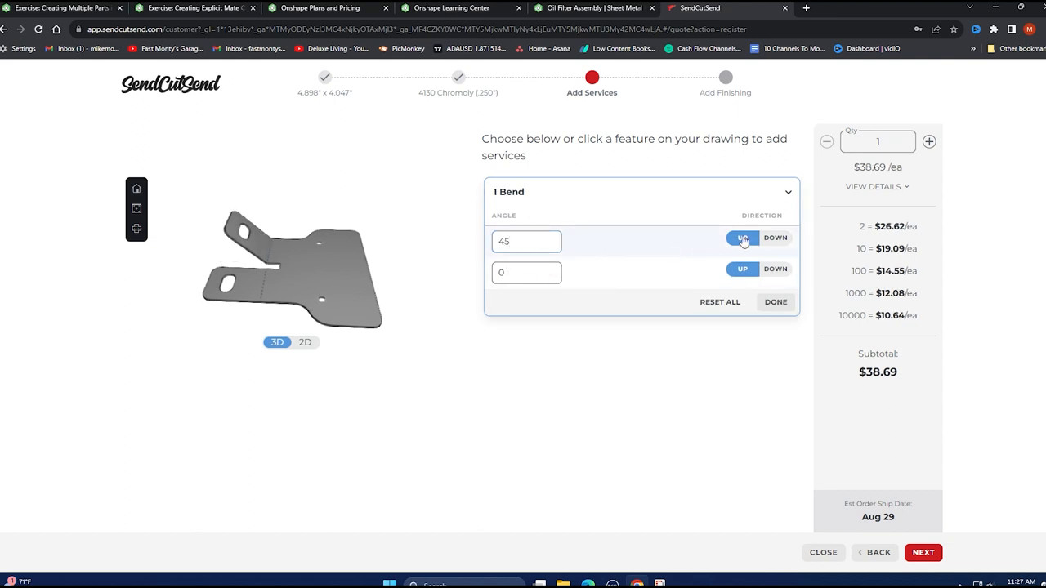
{"action": "left_click", "coordinate": [526, 271]}
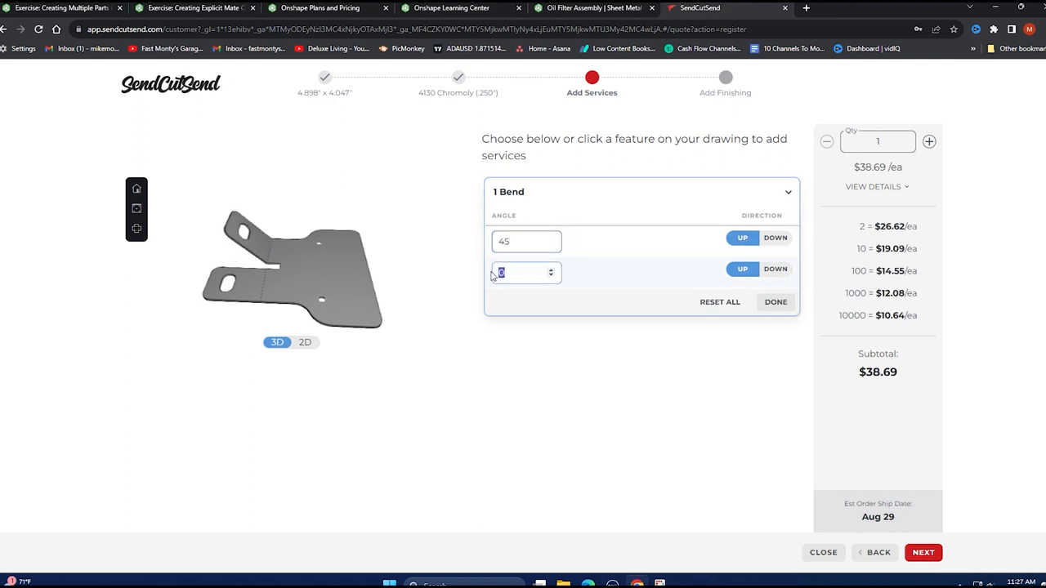
{"action": "type", "text": "45"}
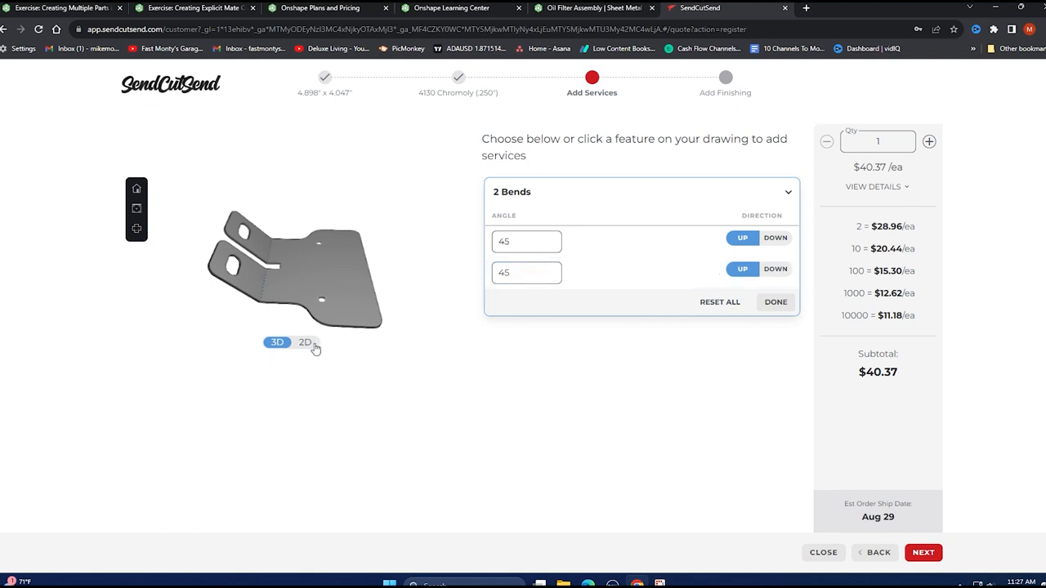
{"action": "left_click", "coordinate": [304, 343]}
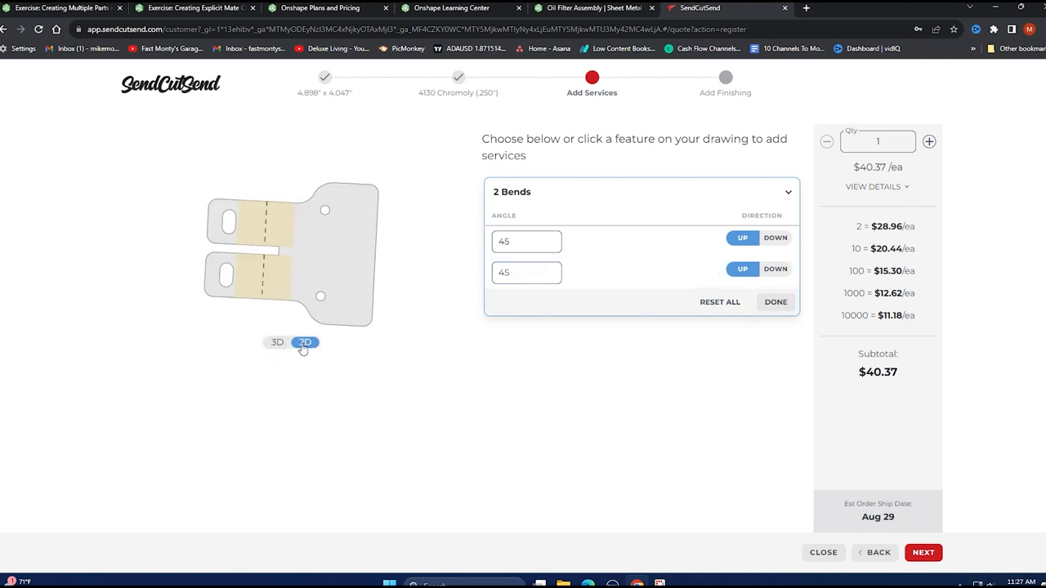
{"action": "left_click", "coordinate": [278, 343]}
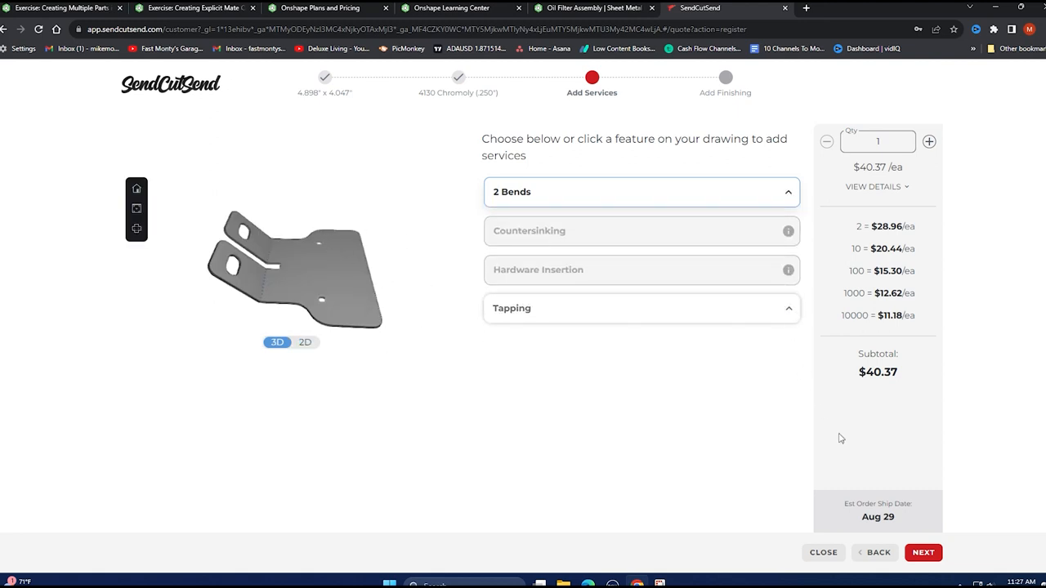
Tap the two 0.2570" holes as 5/16-18, bringing the unit price to $46.37.
{"action": "left_click", "coordinate": [640, 307]}
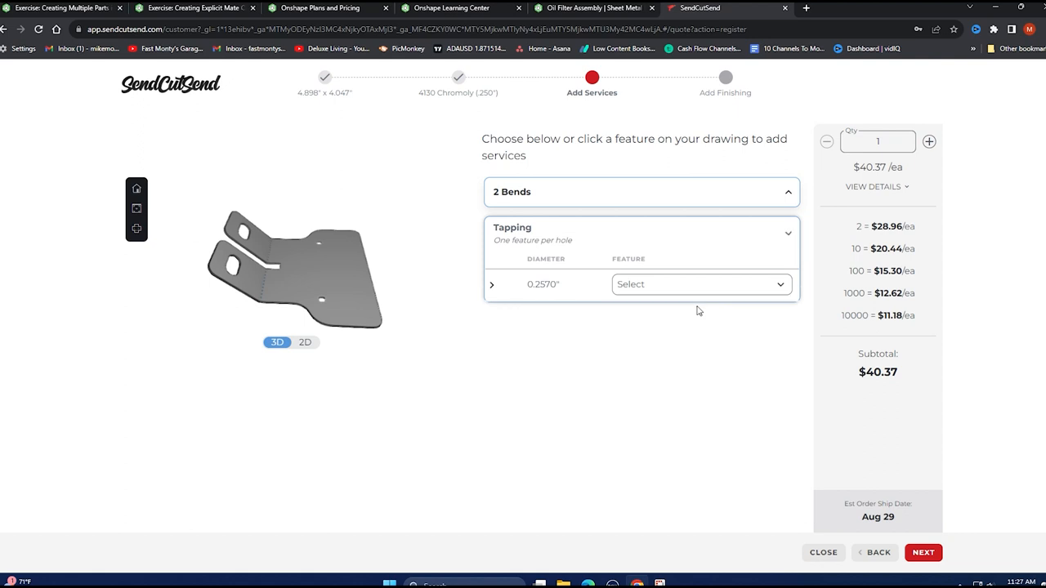
{"action": "left_click", "coordinate": [700, 285]}
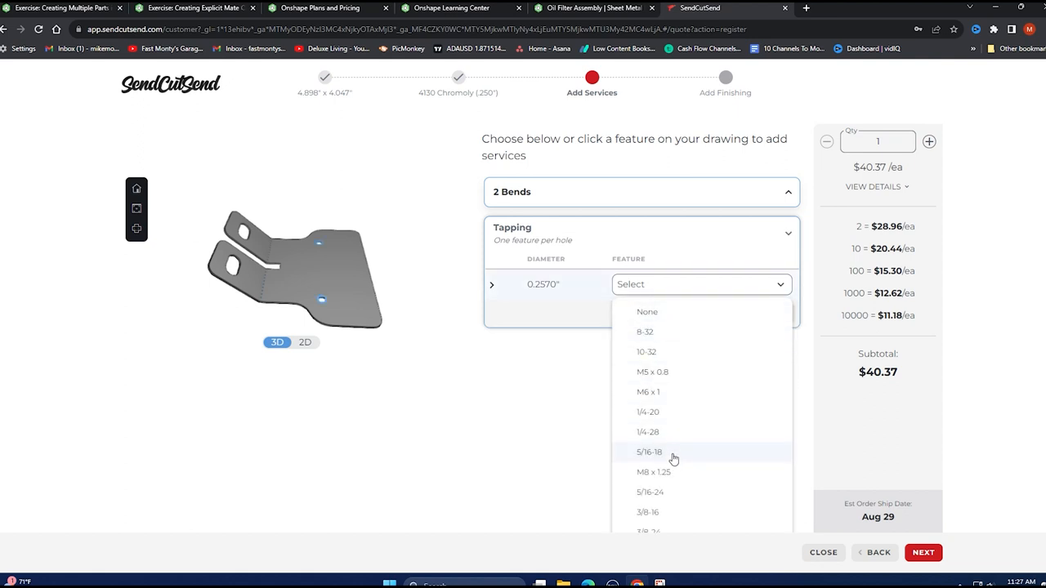
{"action": "left_click", "coordinate": [650, 451]}
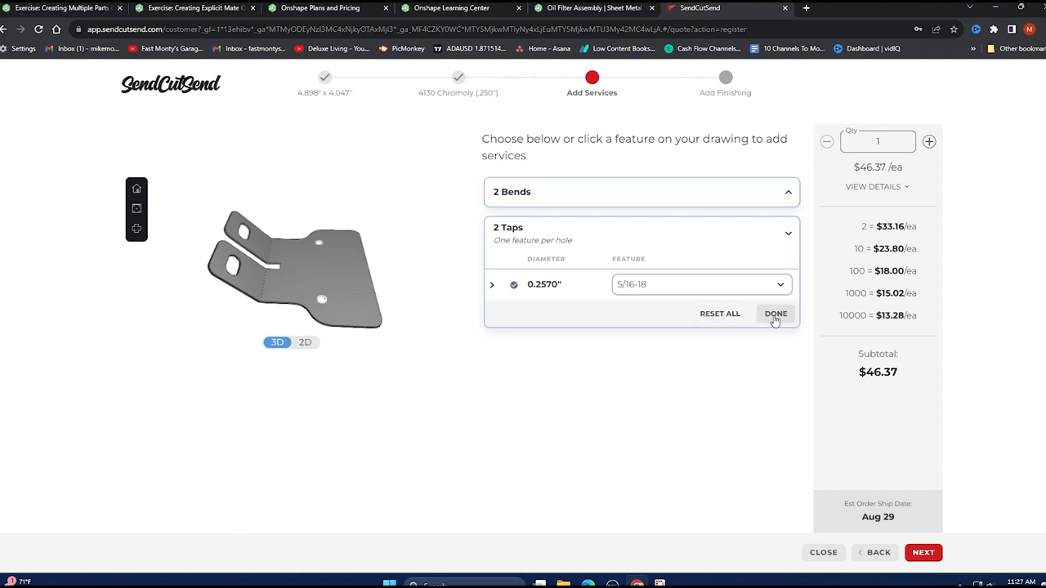
{"action": "mouse_move", "coordinate": [320, 248]}
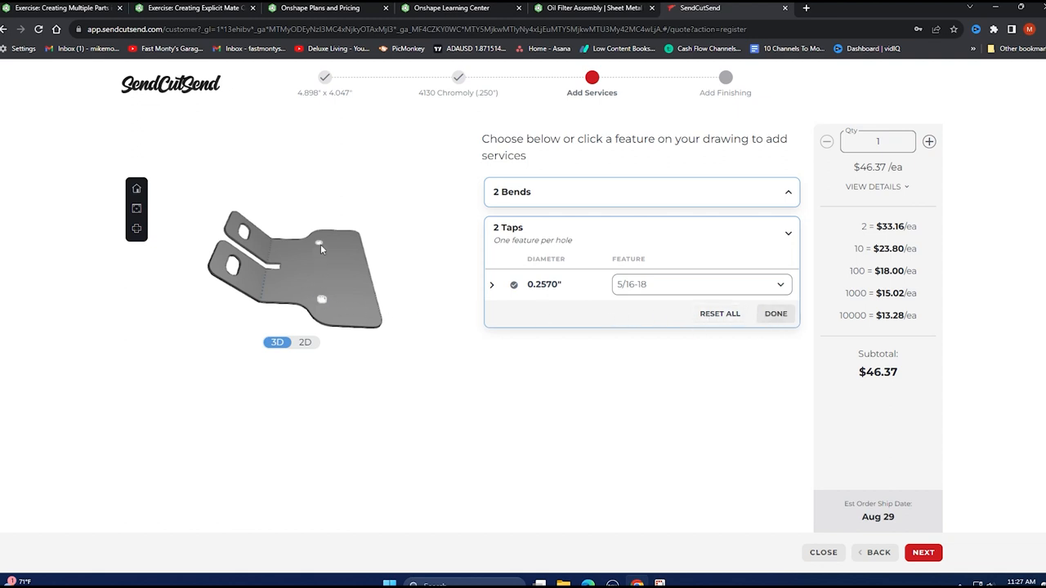
{"action": "left_click", "coordinate": [788, 232]}
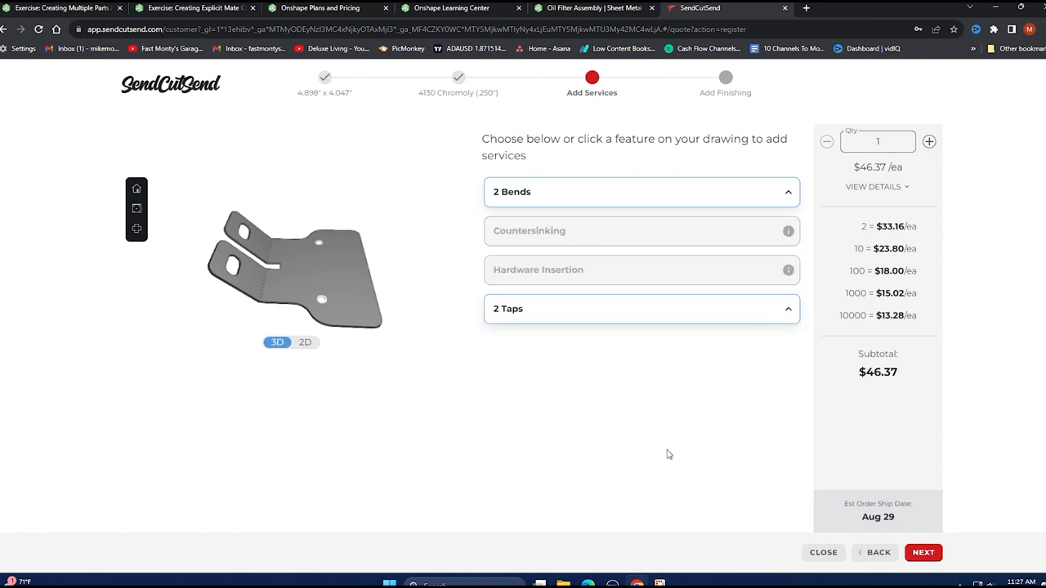
{"action": "mouse_move", "coordinate": [838, 516]}
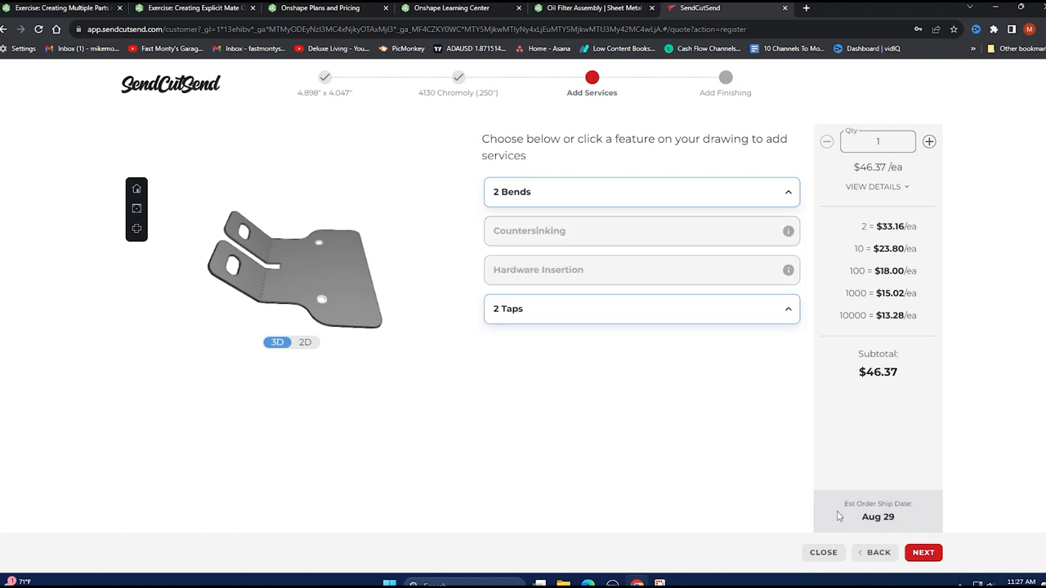
Finish the bracket in Gloss Black powder coat at $52.55 each and add it to the cart.
{"action": "left_click", "coordinate": [921, 552]}
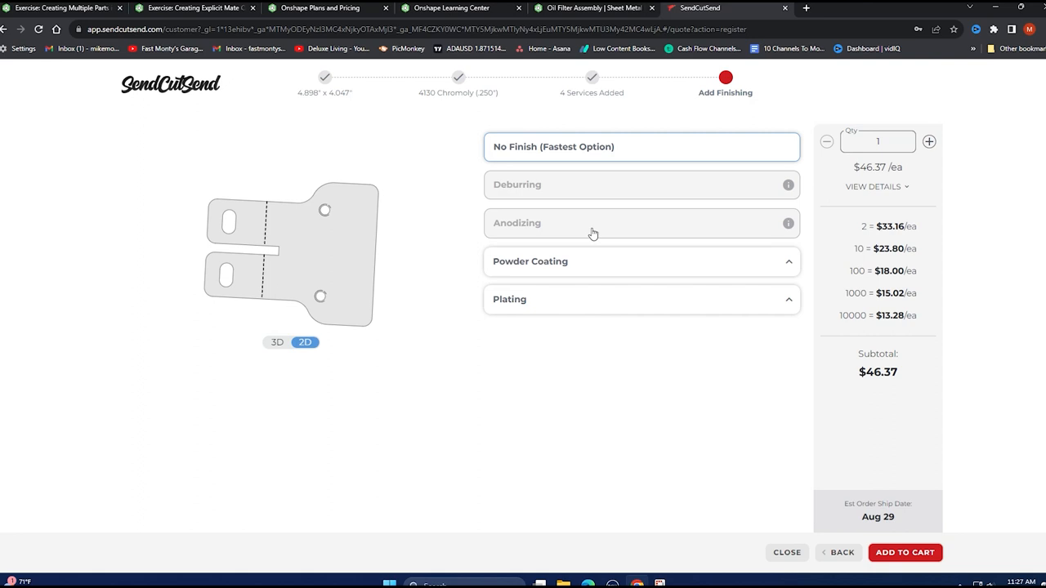
{"action": "mouse_move", "coordinate": [588, 155]}
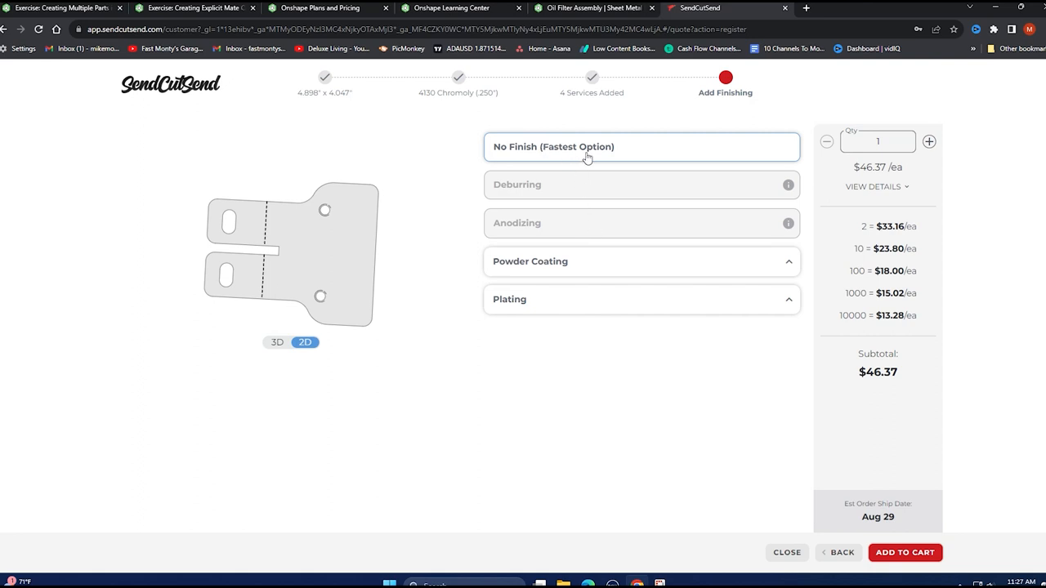
{"action": "mouse_move", "coordinate": [539, 152]}
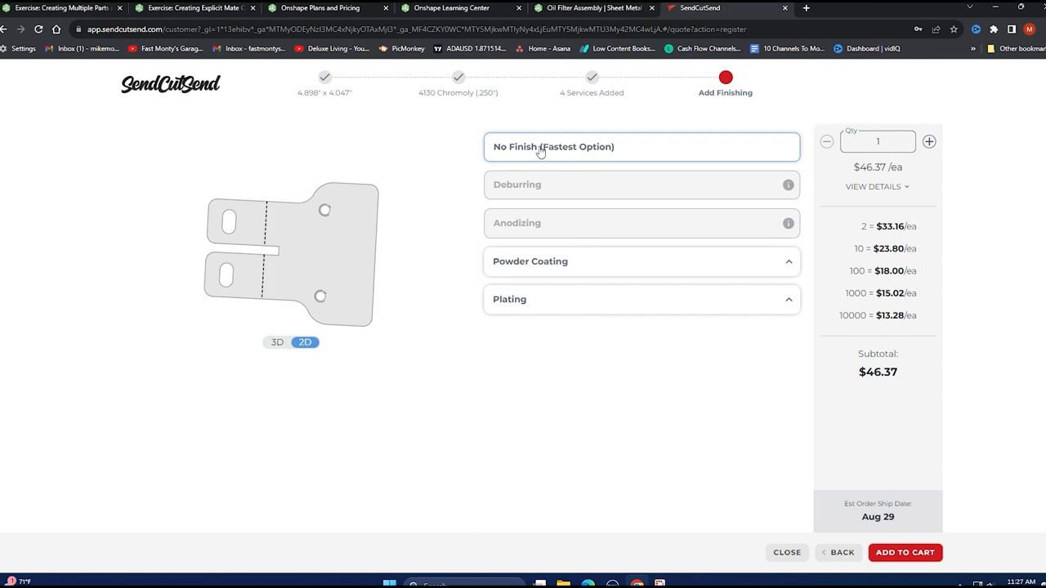
{"action": "mouse_move", "coordinate": [552, 155]}
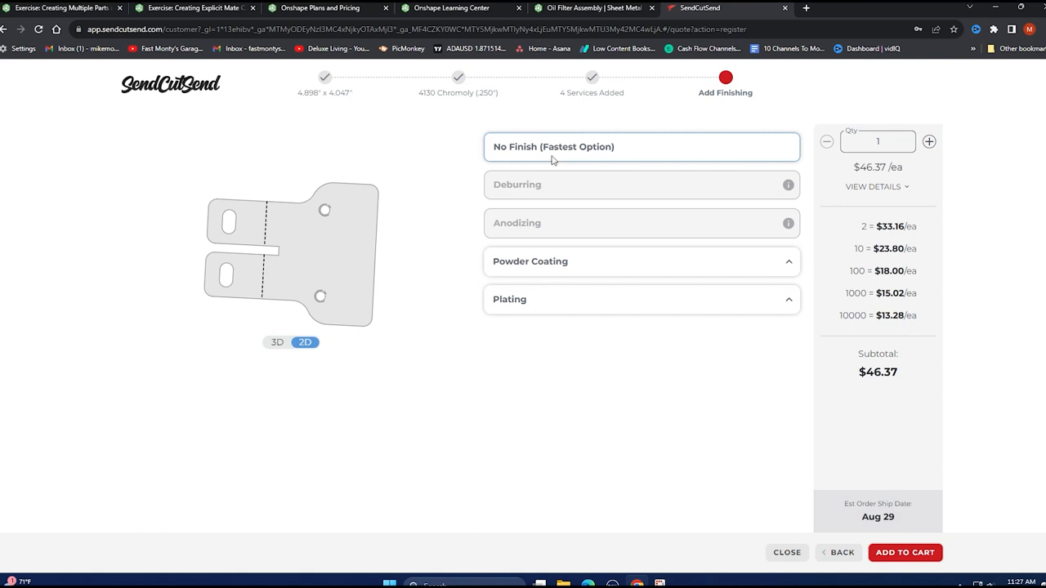
{"action": "mouse_move", "coordinate": [454, 242]}
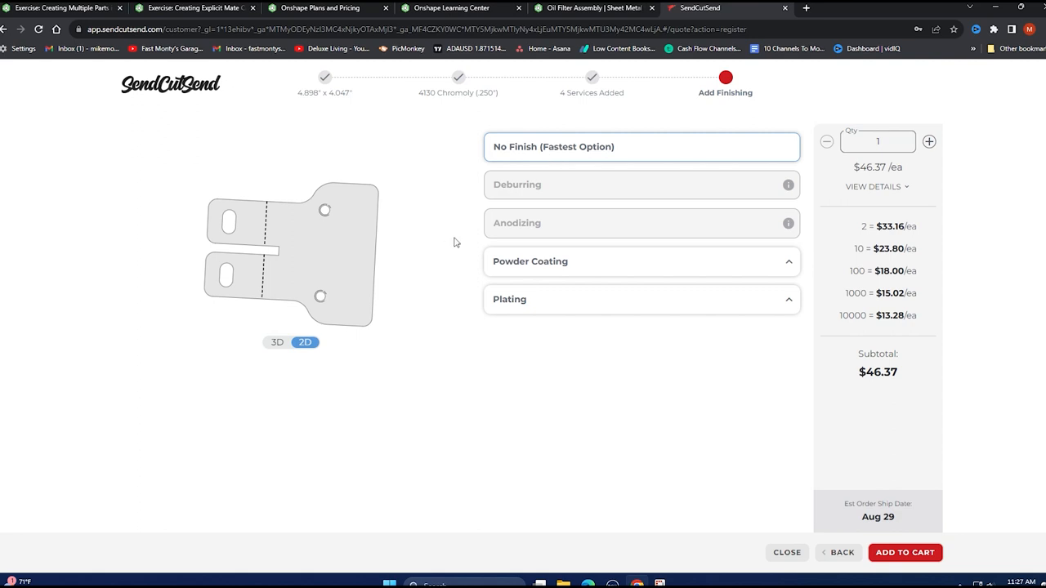
{"action": "mouse_move", "coordinate": [585, 277]}
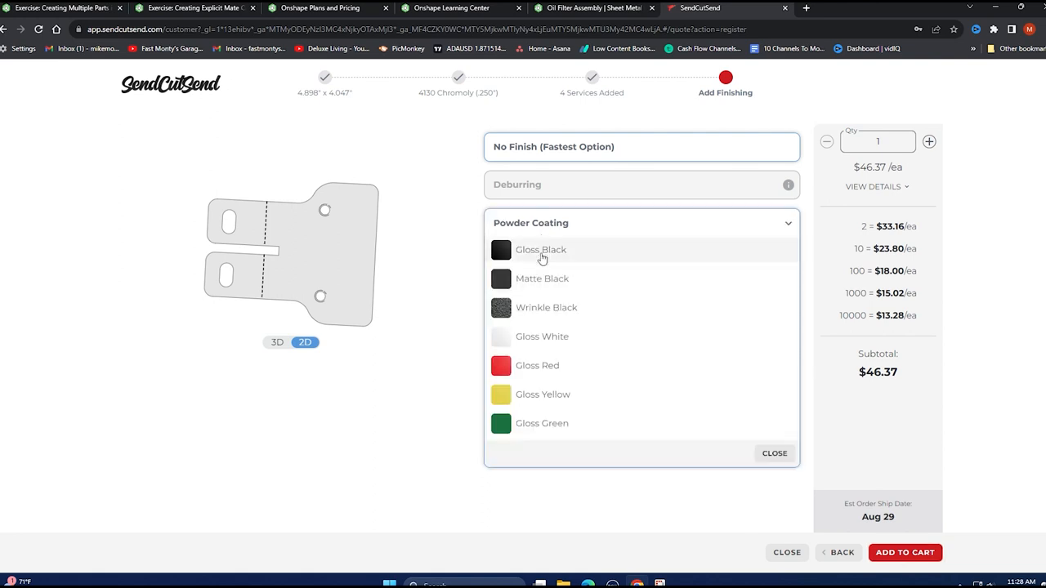
{"action": "left_click", "coordinate": [541, 248]}
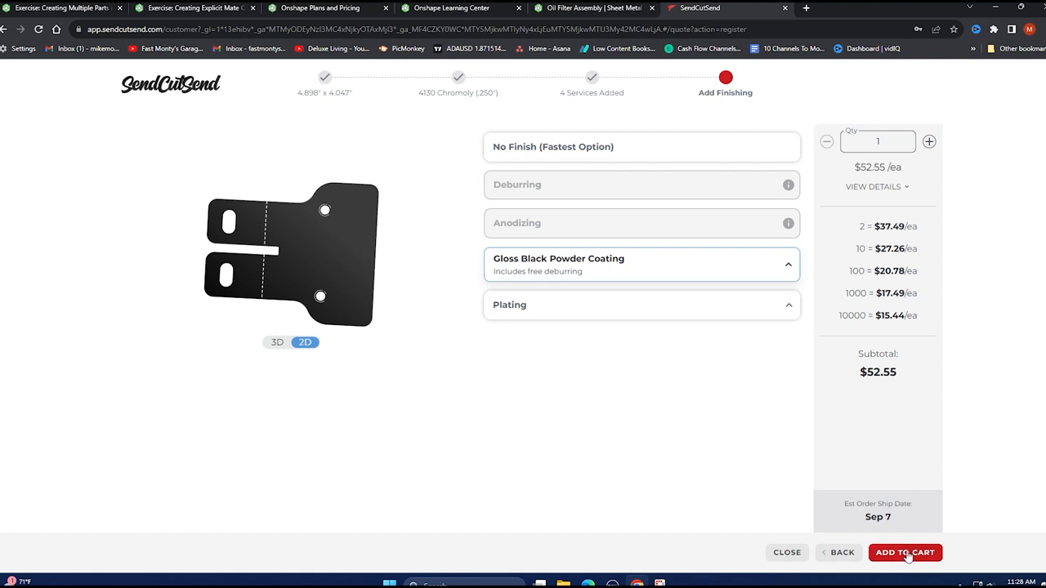
{"action": "left_click", "coordinate": [905, 553]}
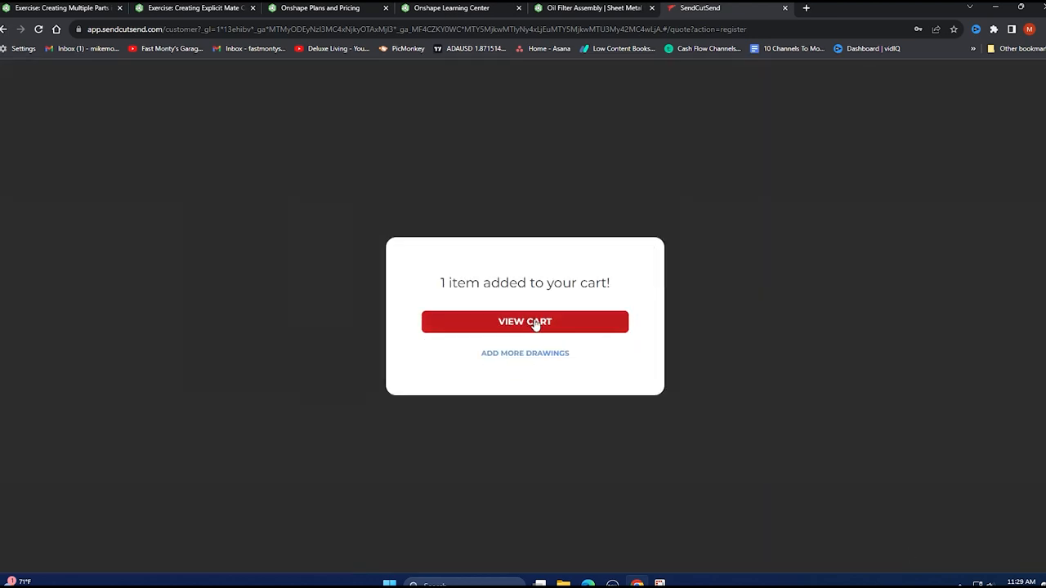
Review the cart with its $62.69 subtotal and continue to the shipping and billing form.
{"action": "left_click", "coordinate": [525, 320]}
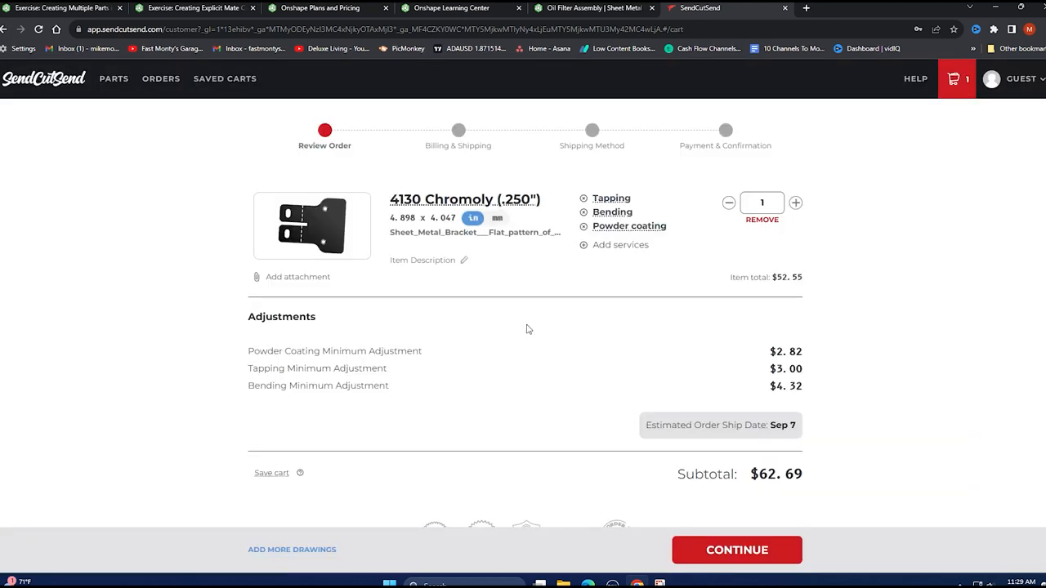
{"action": "scroll", "scroll_direction": "up", "scroll_amount": 3}
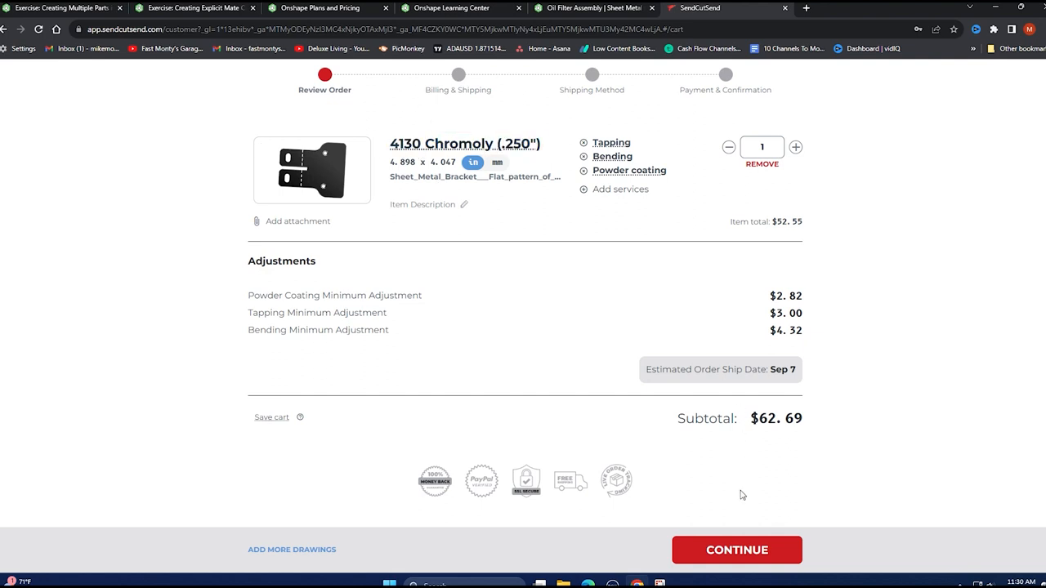
{"action": "left_click", "coordinate": [735, 549]}
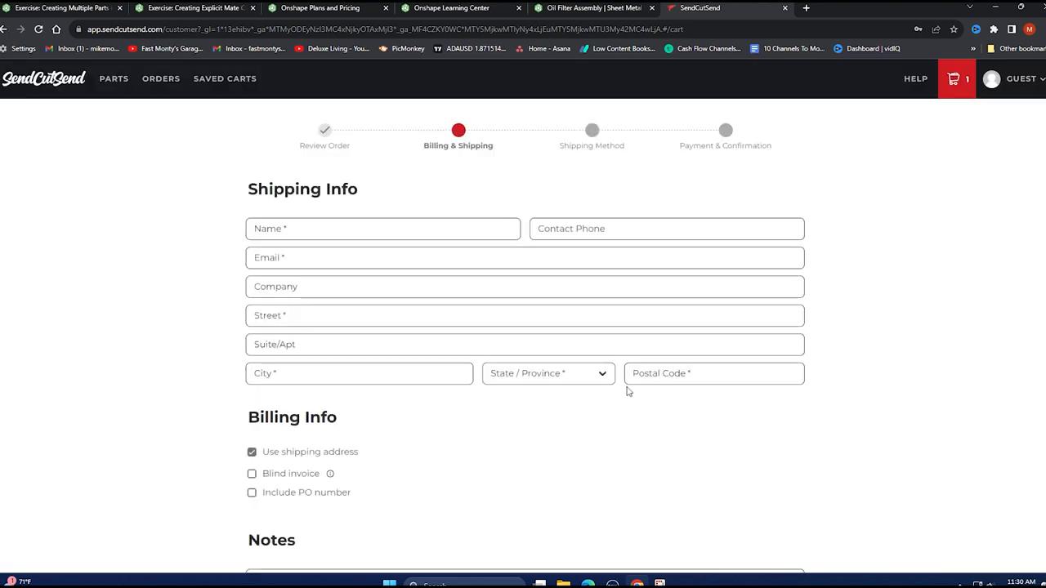
{"action": "scroll", "scroll_direction": "down", "scroll_amount": 3}
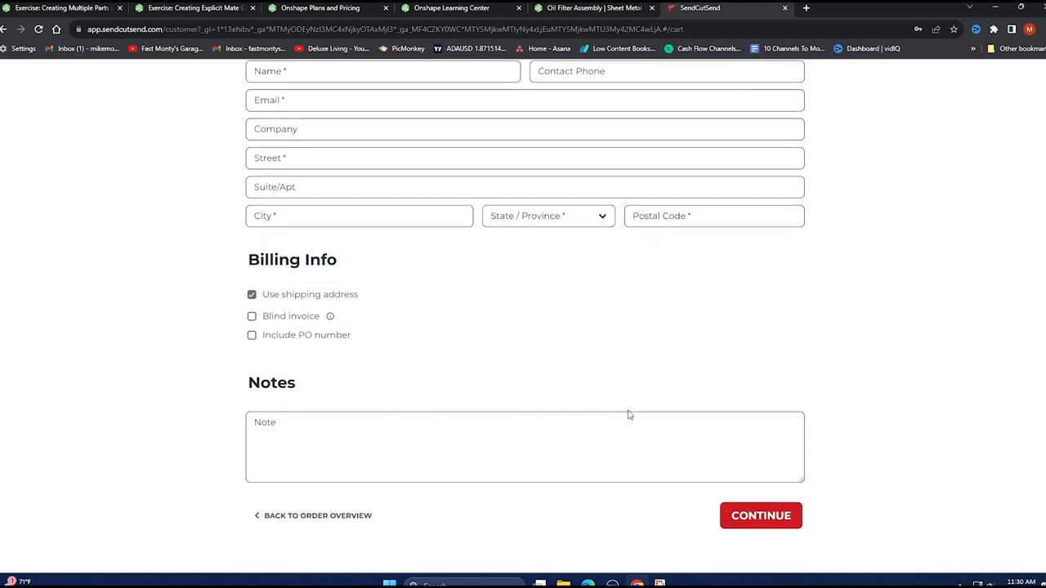